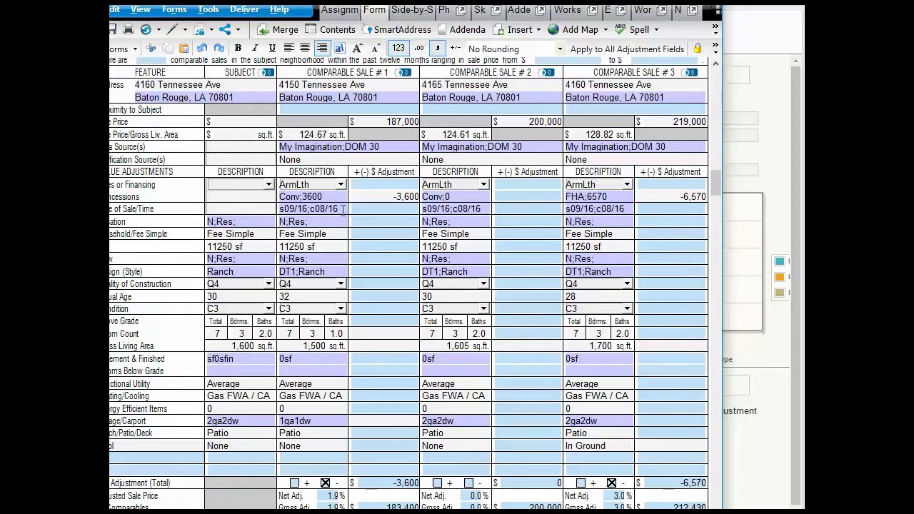
pyautogui.moveTo(377, 245)
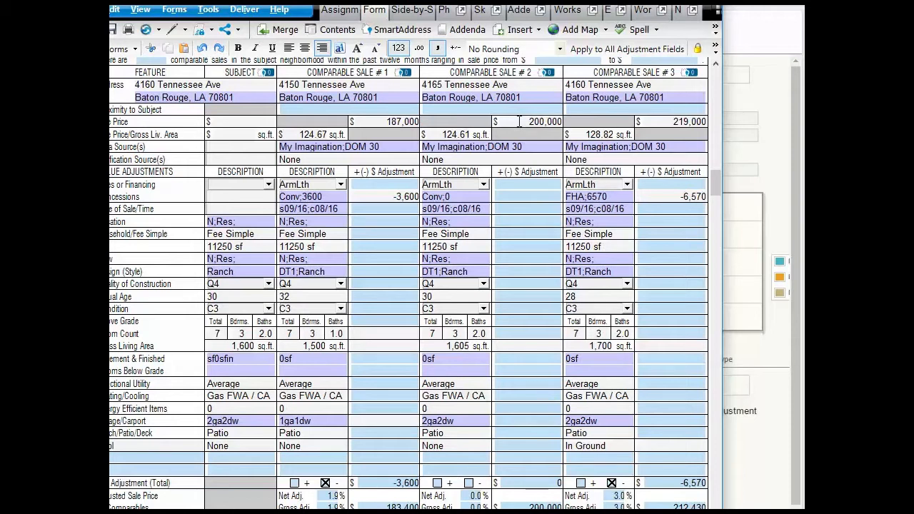
pyautogui.moveTo(527, 359)
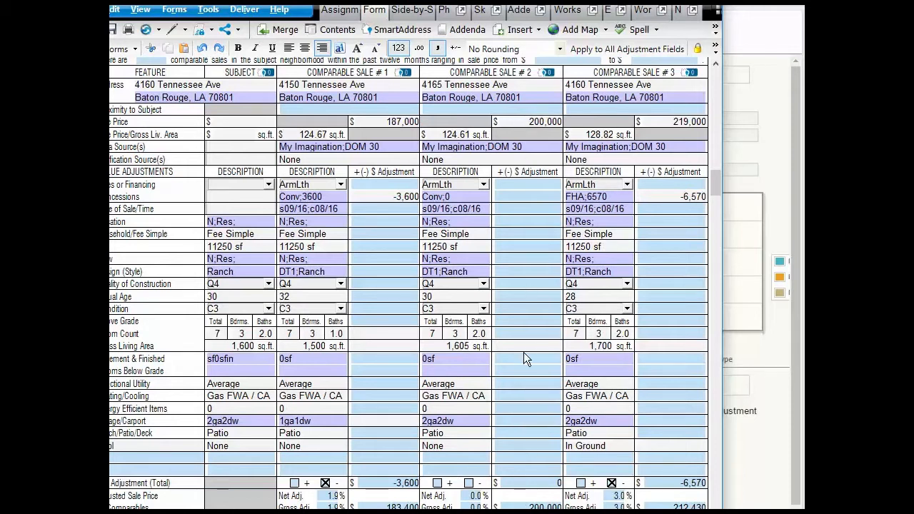
pyautogui.moveTo(679, 449)
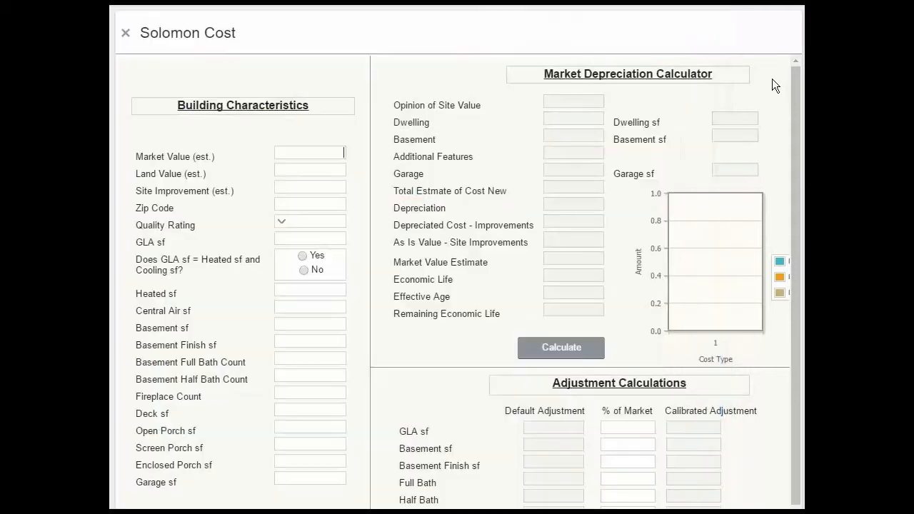
# - Enter 200,000 as the estimated market value and return to the report
pyautogui.write('200,000')
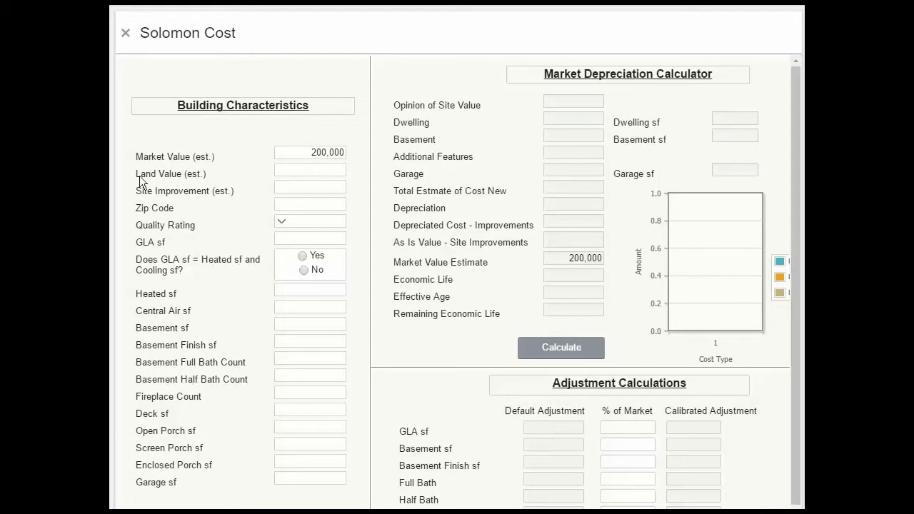
pyautogui.click(125, 33)
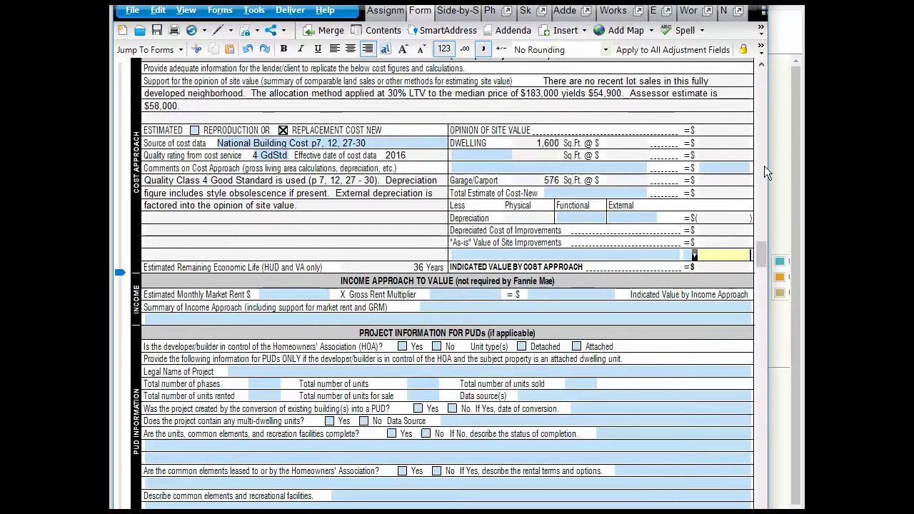
# - Enter a 57,000 opinion of site value and 5,000 as-is site improvements
pyautogui.click(722, 130)
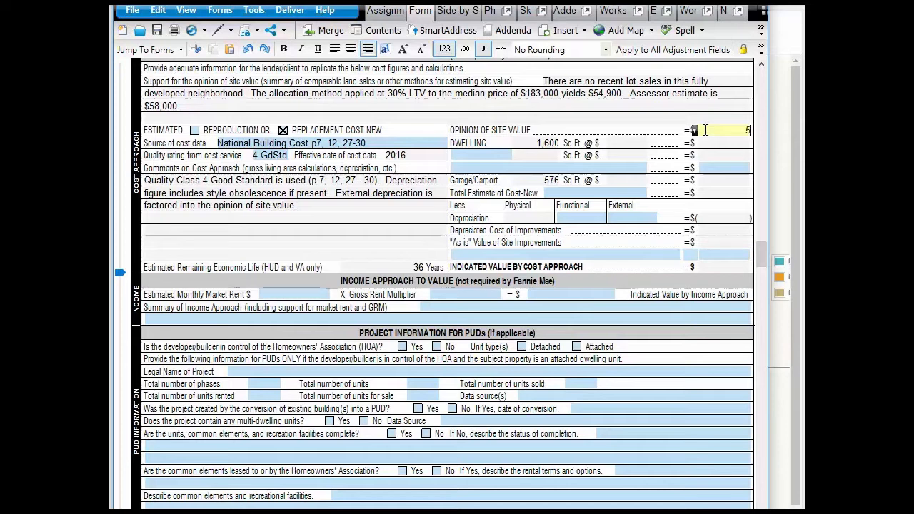
pyautogui.write('5700')
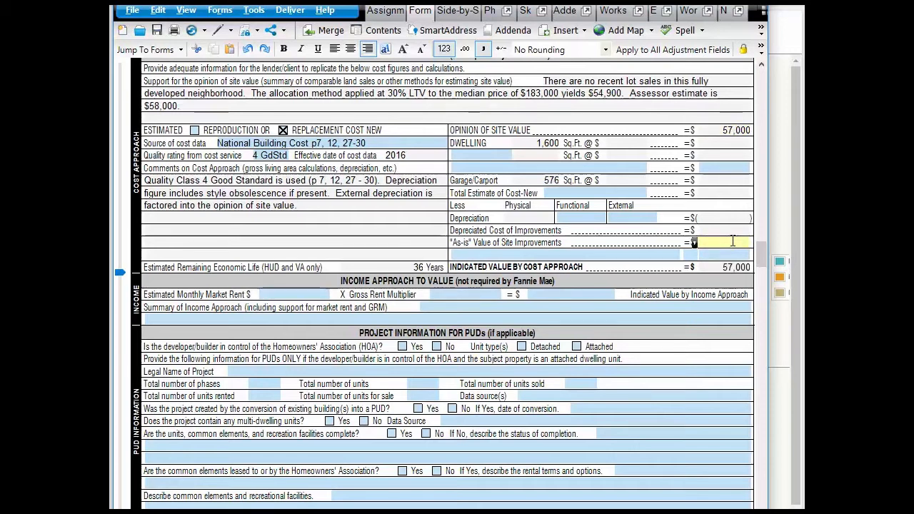
pyautogui.write('1,500')
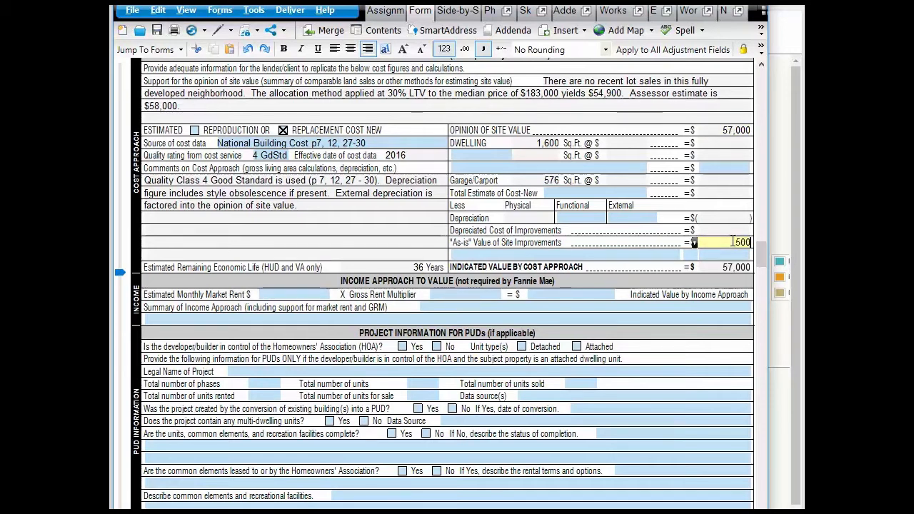
pyautogui.write('5000')
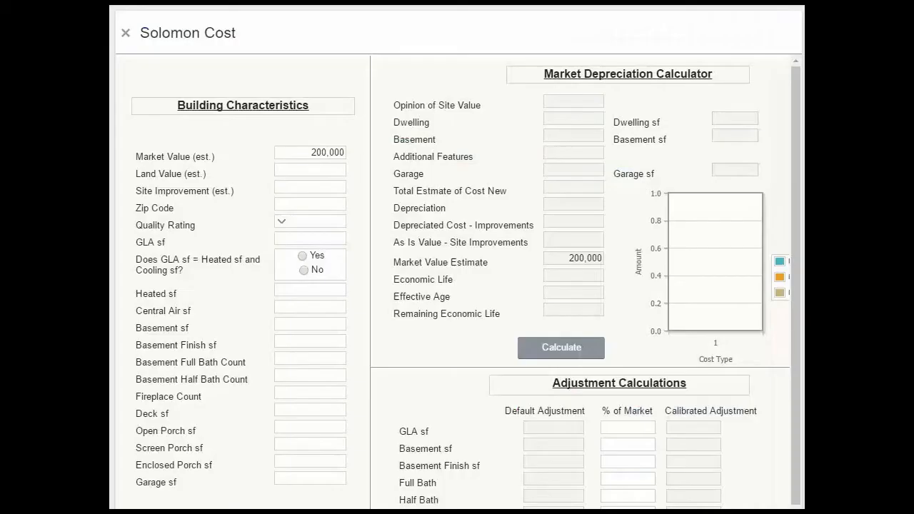
# - Enter land value 57,000, site improvements 5,000 and zip code 70801
pyautogui.write('5')
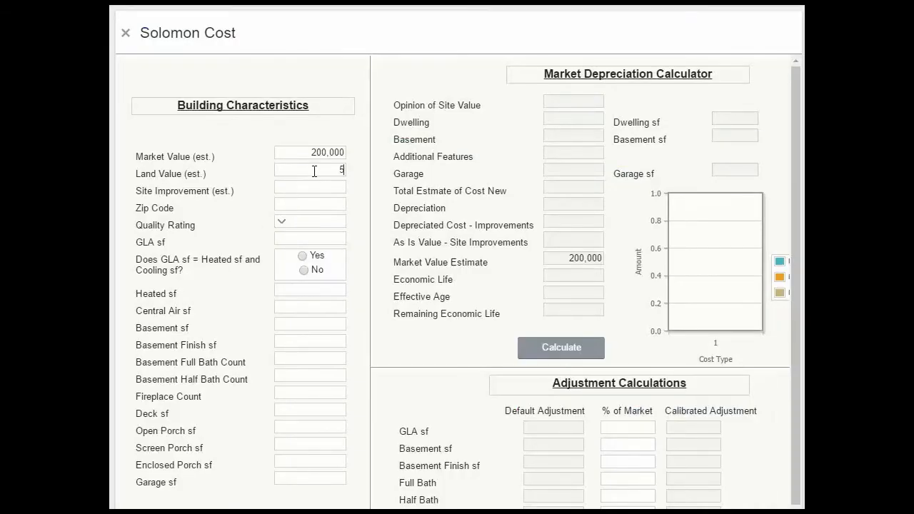
pyautogui.write('7,000')
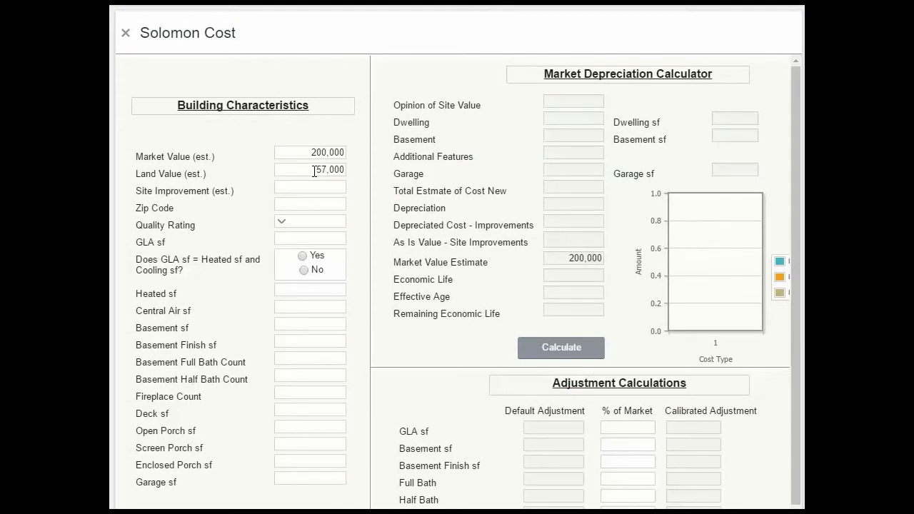
pyautogui.write('500')
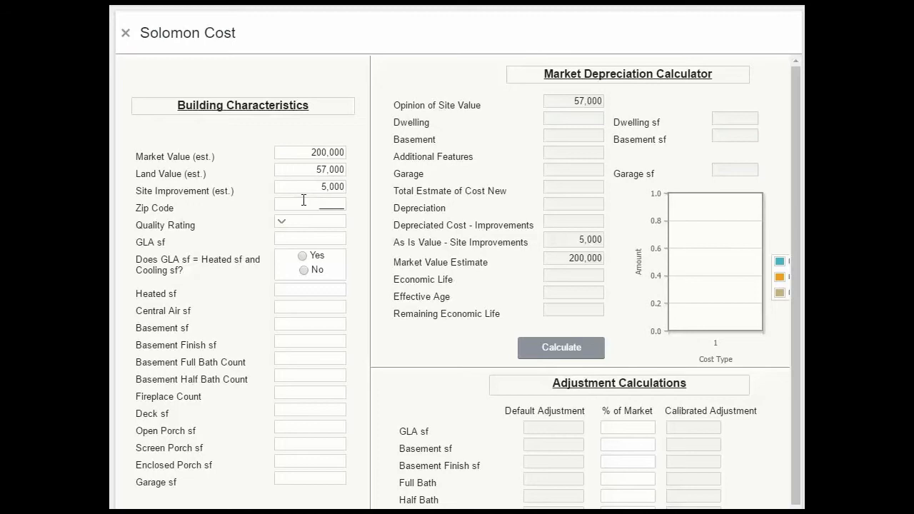
pyautogui.write('70801')
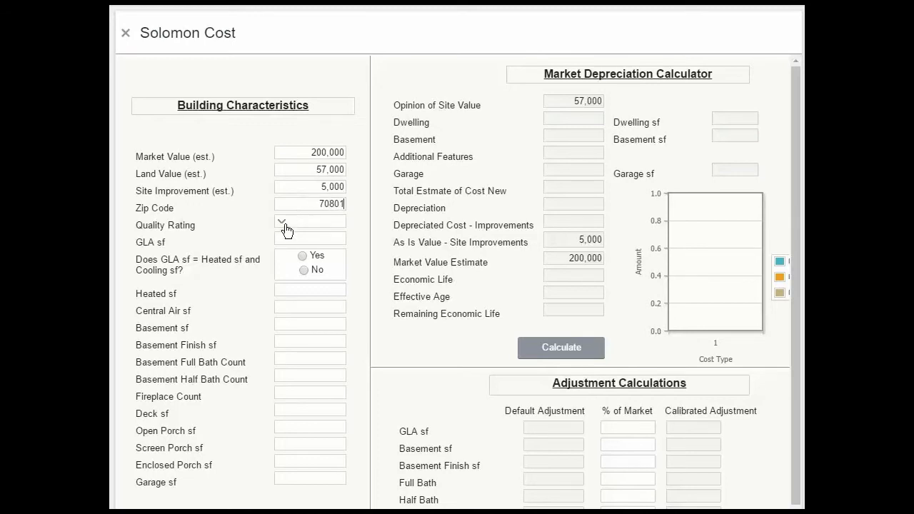
# - Set quality rating 4, GLA 1,600 sf as heated/cooled area, and 576 sf garage
pyautogui.click(282, 221)
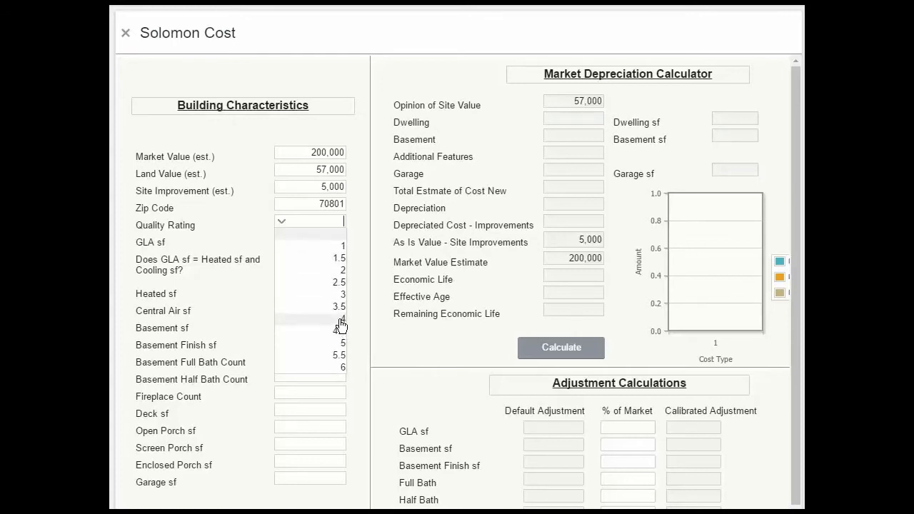
pyautogui.click(343, 320)
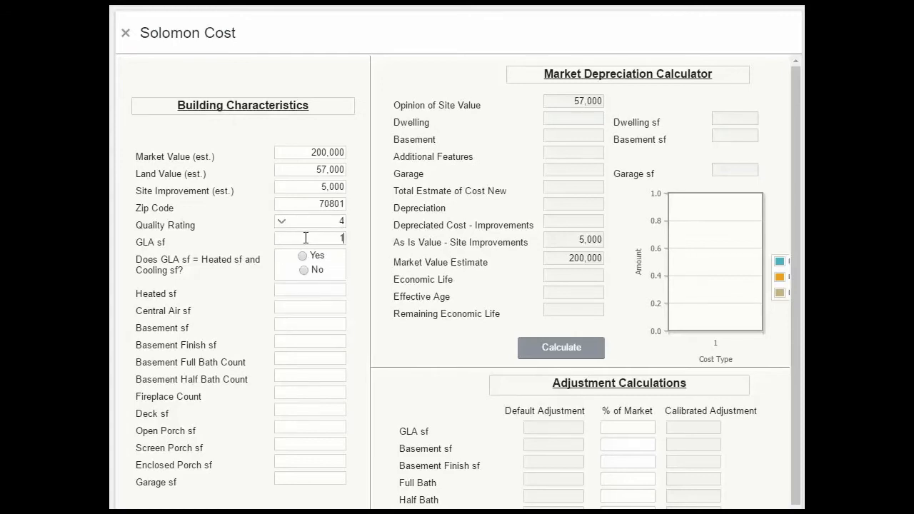
pyautogui.write('1,600')
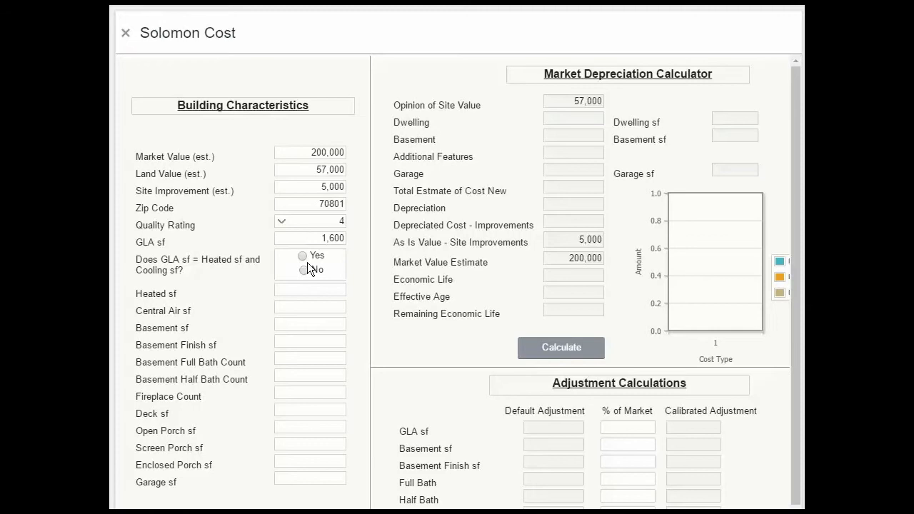
pyautogui.click(302, 255)
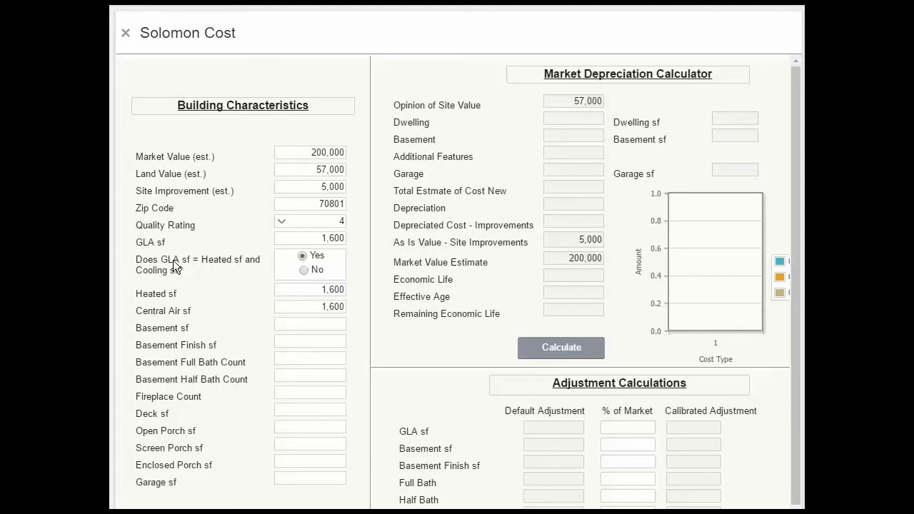
pyautogui.moveTo(170, 395)
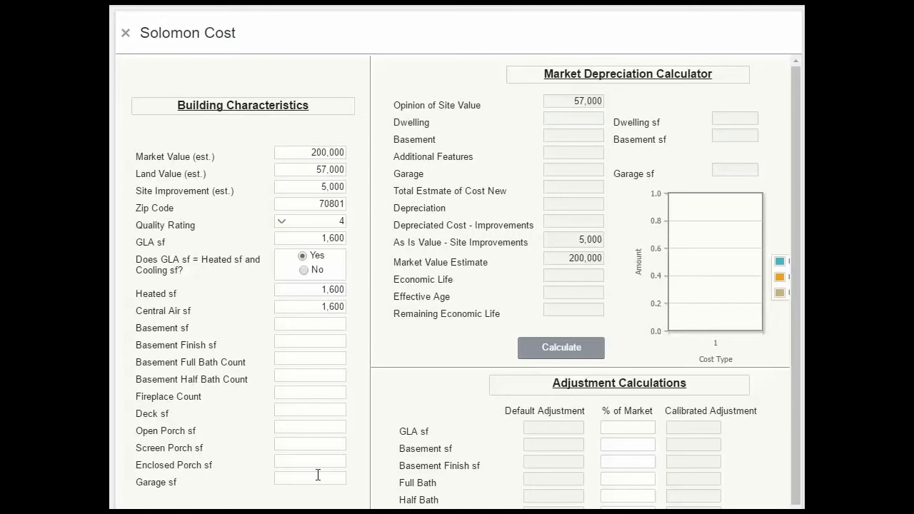
pyautogui.write('5')
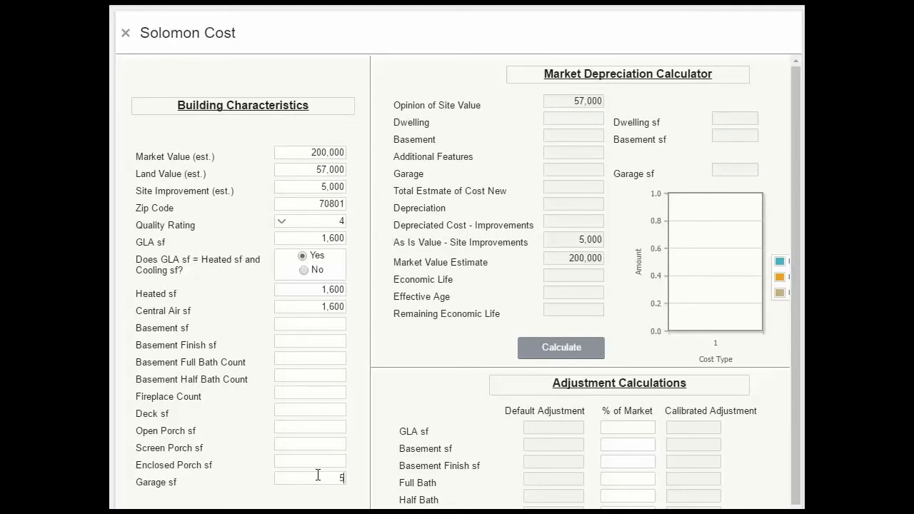
pyautogui.write('76')
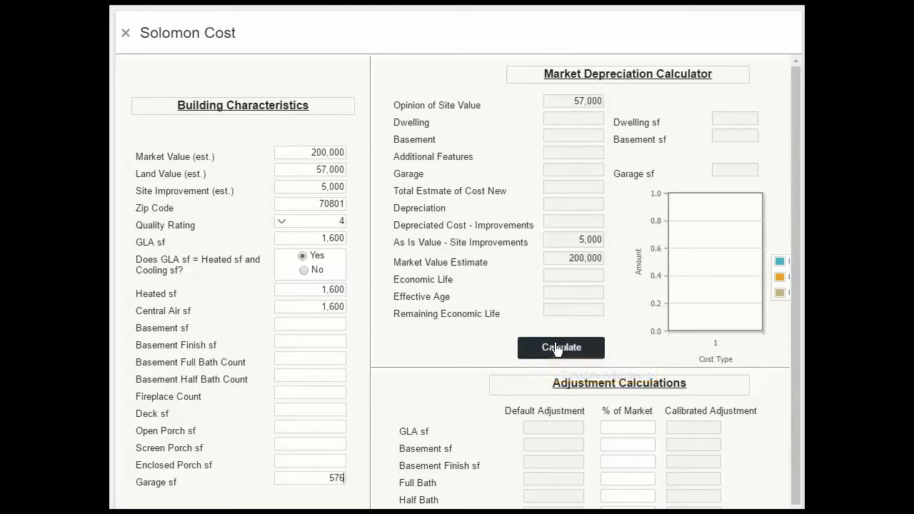
# - Calculate the cost estimate (232,021 cost new, 94,021 depreciation) and return to the report
pyautogui.click(561, 348)
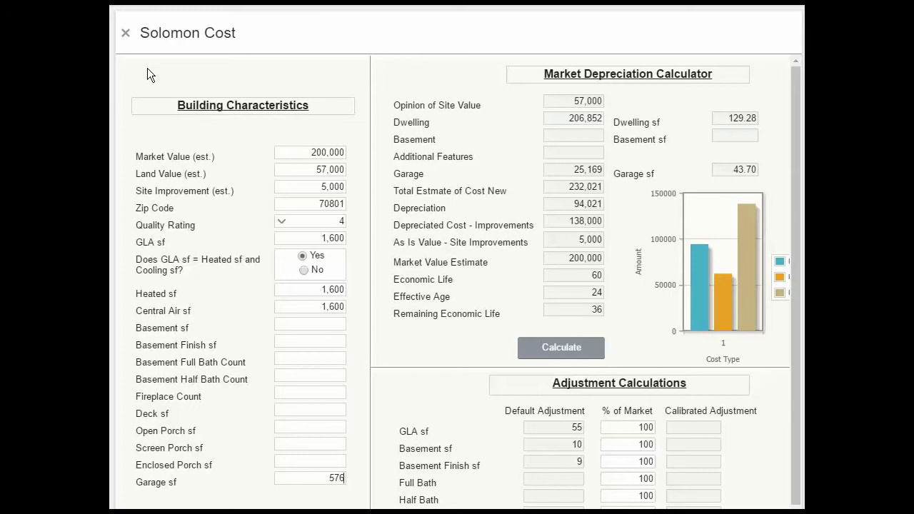
pyautogui.moveTo(195, 120)
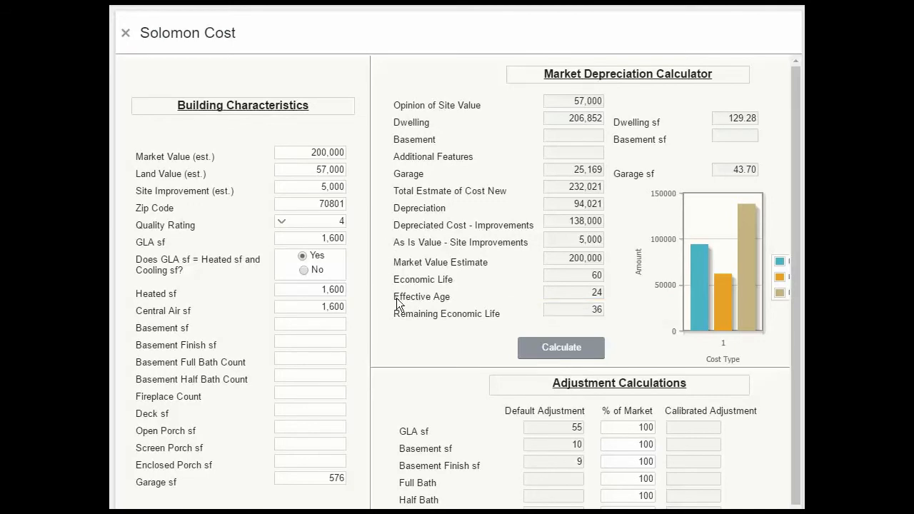
pyautogui.moveTo(592, 314)
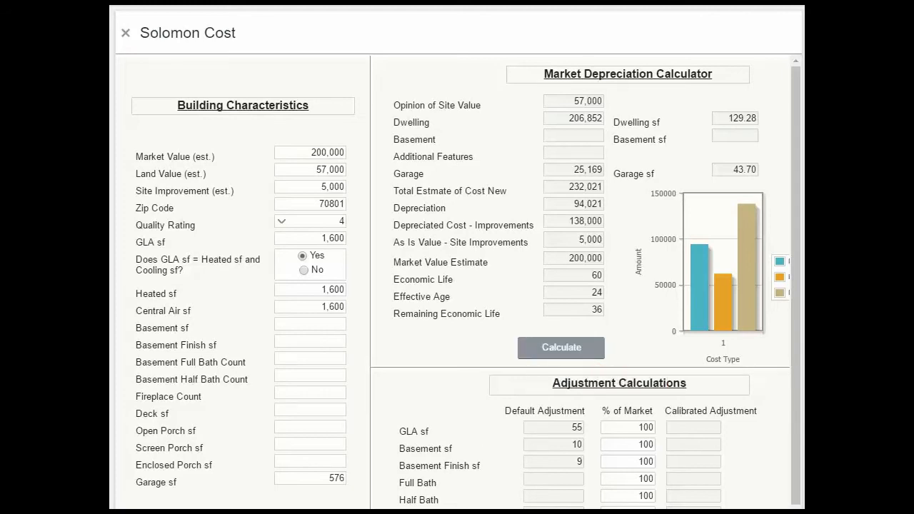
pyautogui.click(126, 33)
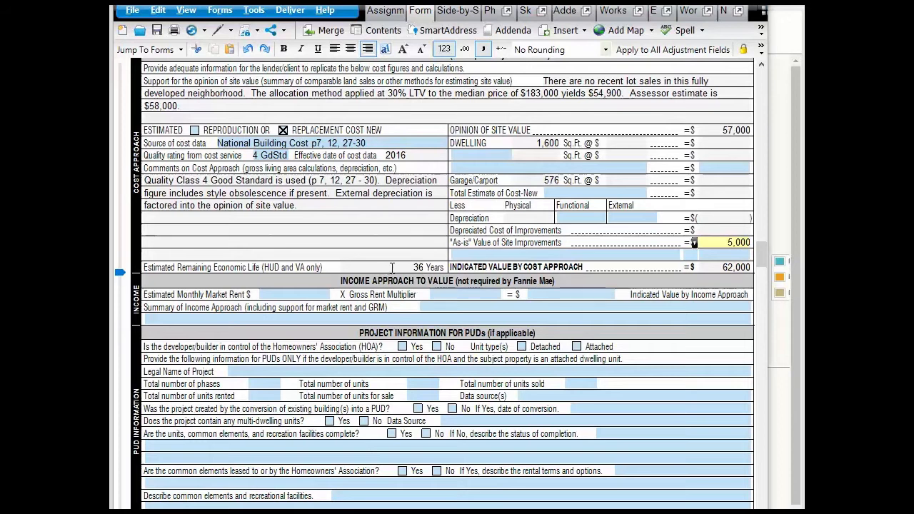
# - Enter dwelling 129.28 and garage 43.70 per sq ft, with 92,808 depreciation
pyautogui.click(693, 242)
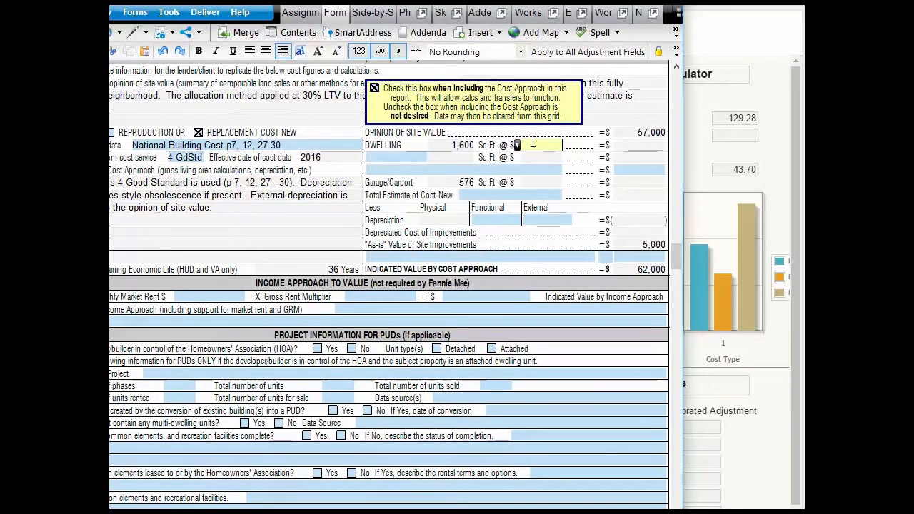
pyautogui.write('129.28')
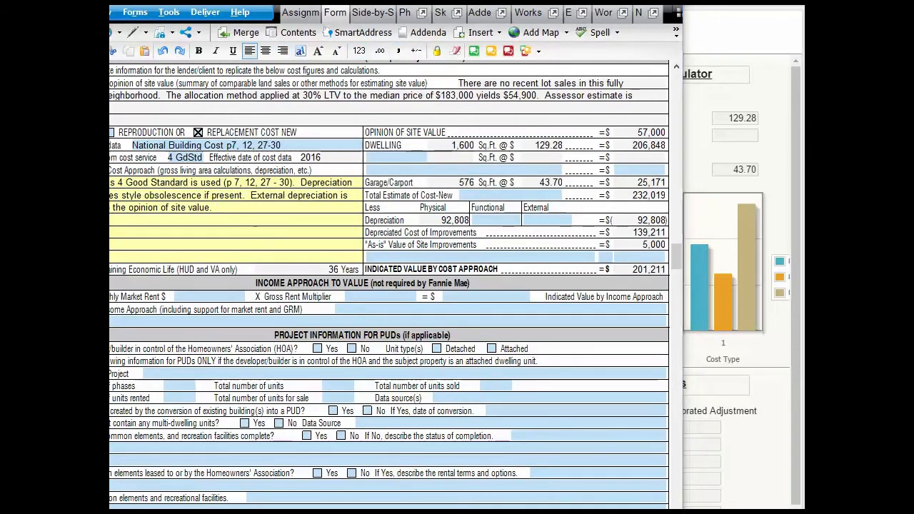
pyautogui.scroll(-3)
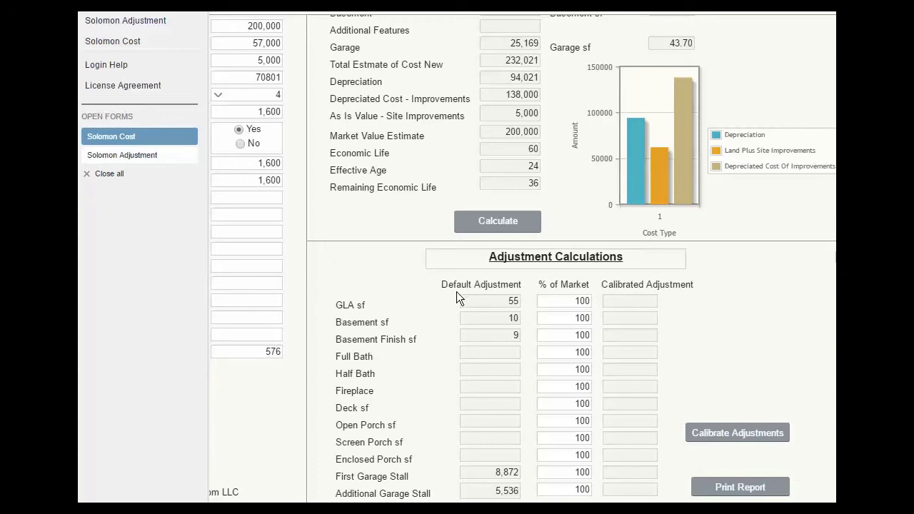
pyautogui.moveTo(363, 261)
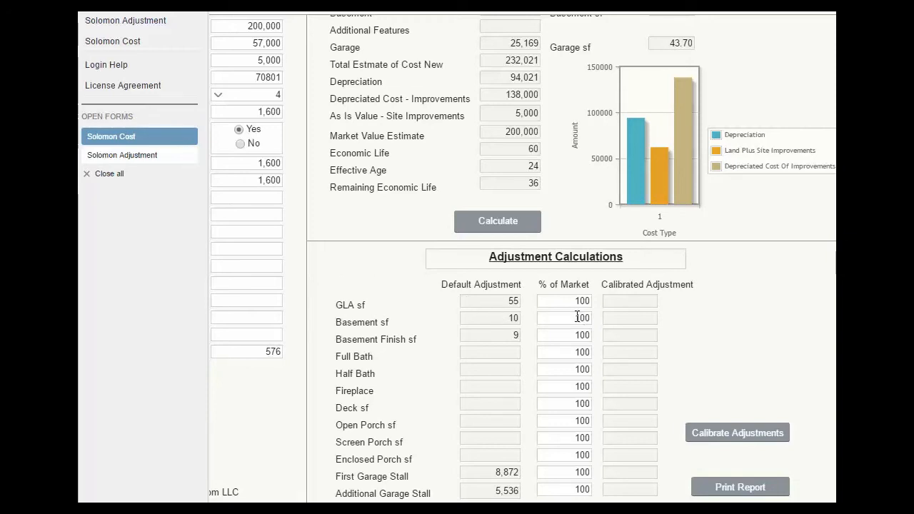
# - Set basement, basement finish and first stall to 0% and calibrate (GLA 55, stall 5,536)
pyautogui.write('0')
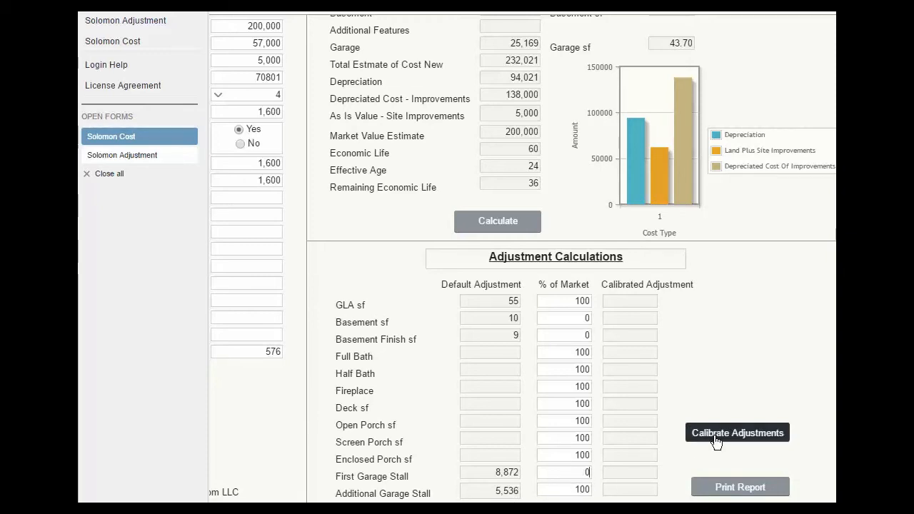
pyautogui.click(737, 433)
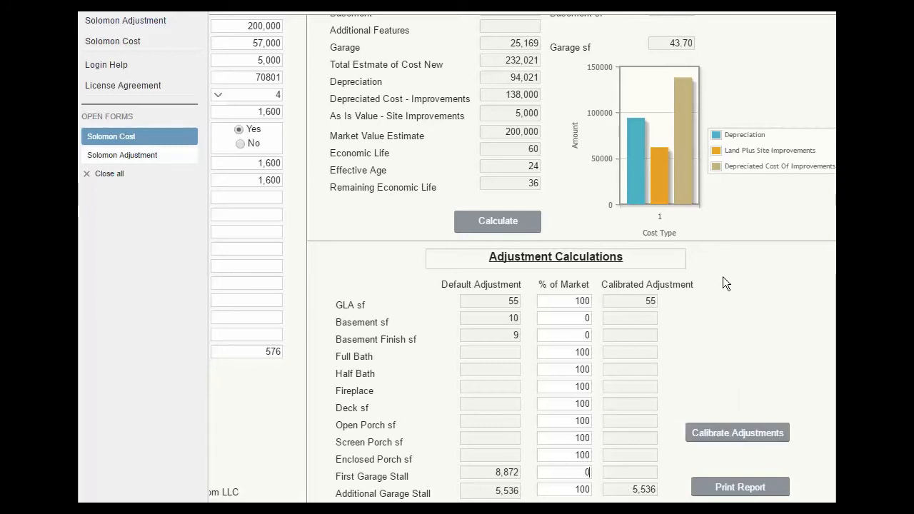
pyautogui.moveTo(366, 388)
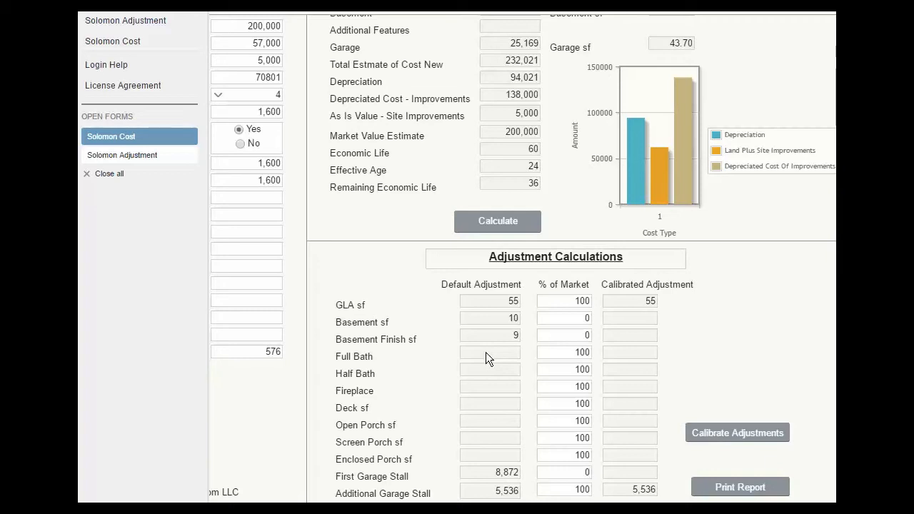
pyautogui.moveTo(339, 299)
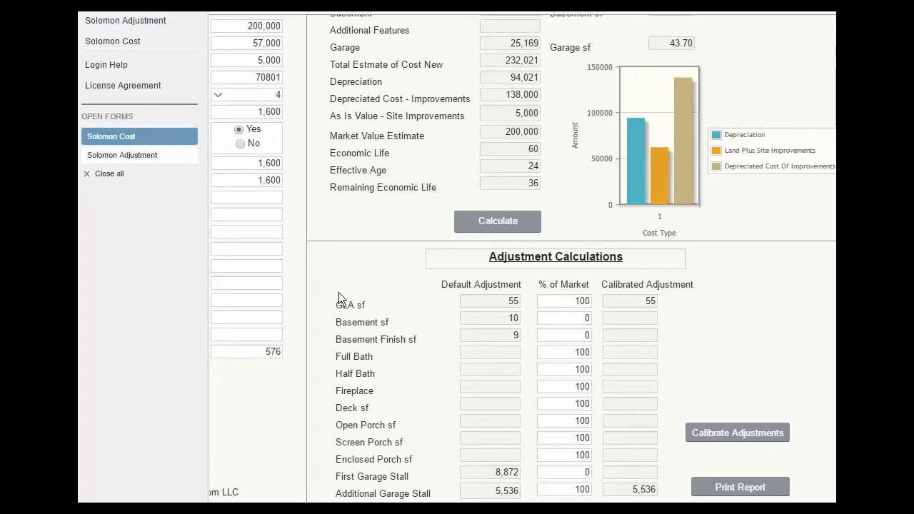
# - Run Solomon Adjustment for zip 70801, 36-year life, giving GLA 55.79 and garage 5,584.92
pyautogui.click(125, 20)
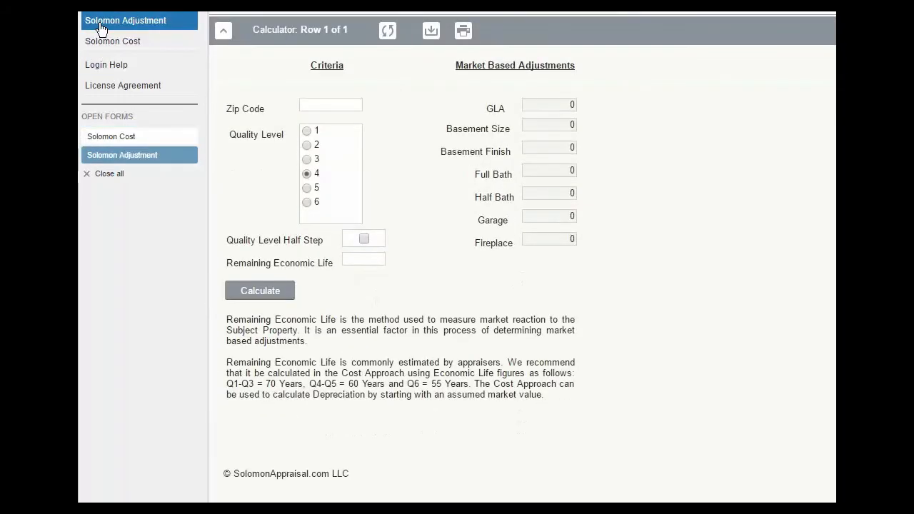
pyautogui.write('7')
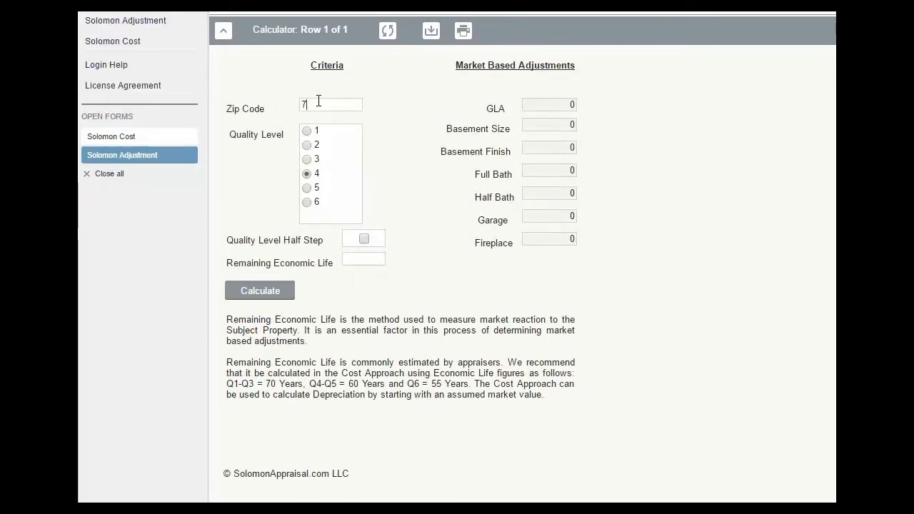
pyautogui.write('0801')
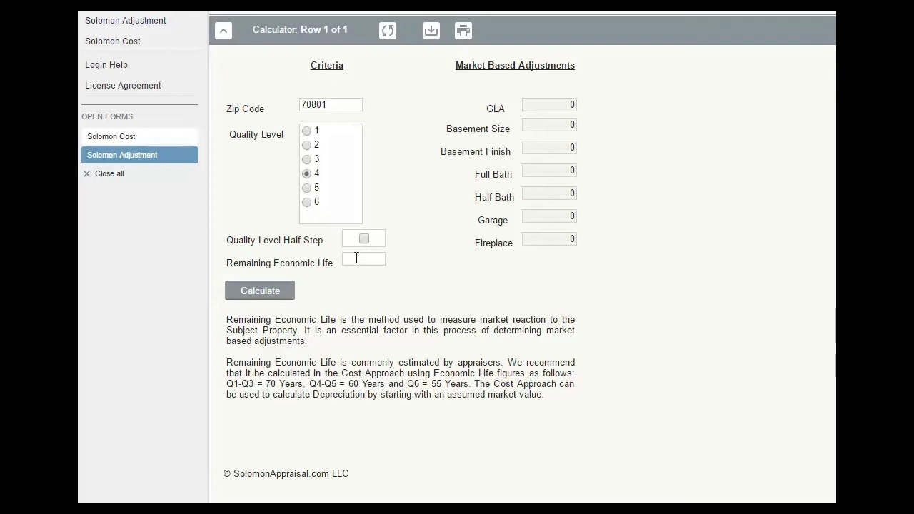
pyautogui.write('3')
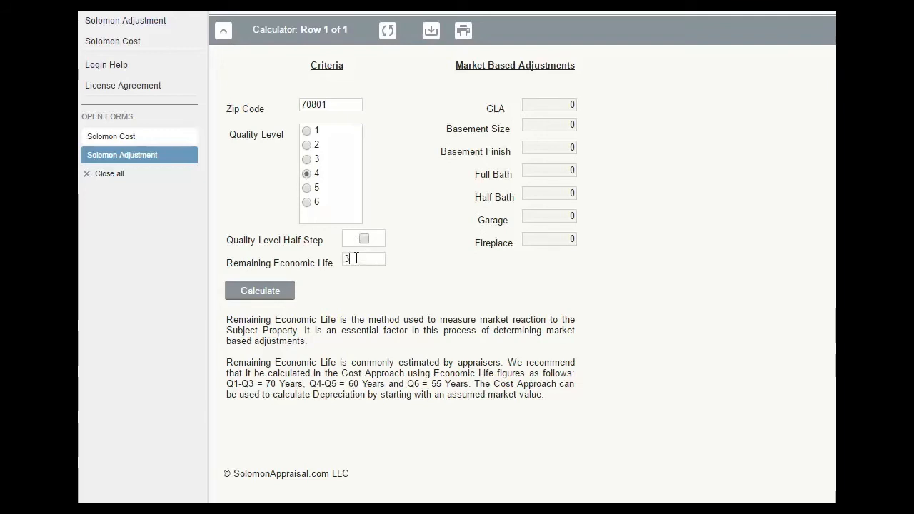
pyautogui.click(259, 290)
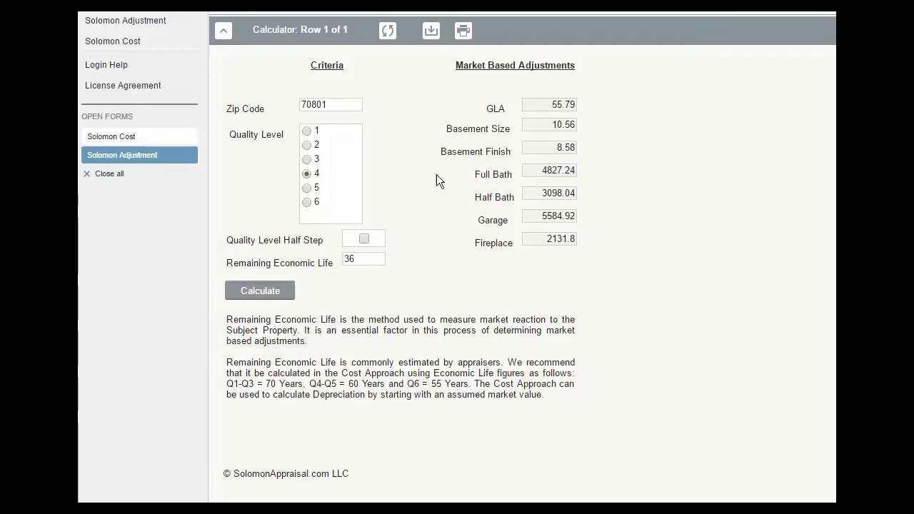
pyautogui.moveTo(108, 40)
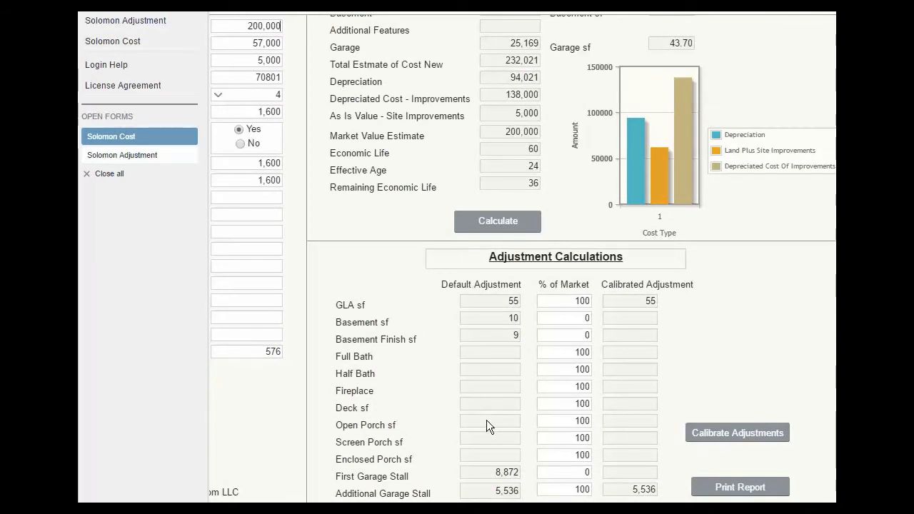
pyautogui.moveTo(462, 456)
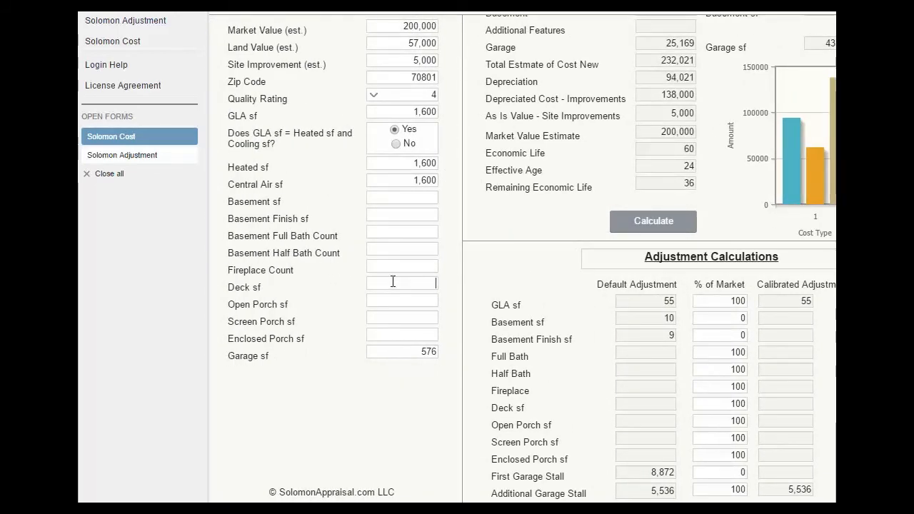
# - Enter 1 sf for deck, open porch and screen porch and recalculate (18, 18, 27)
pyautogui.write('1')
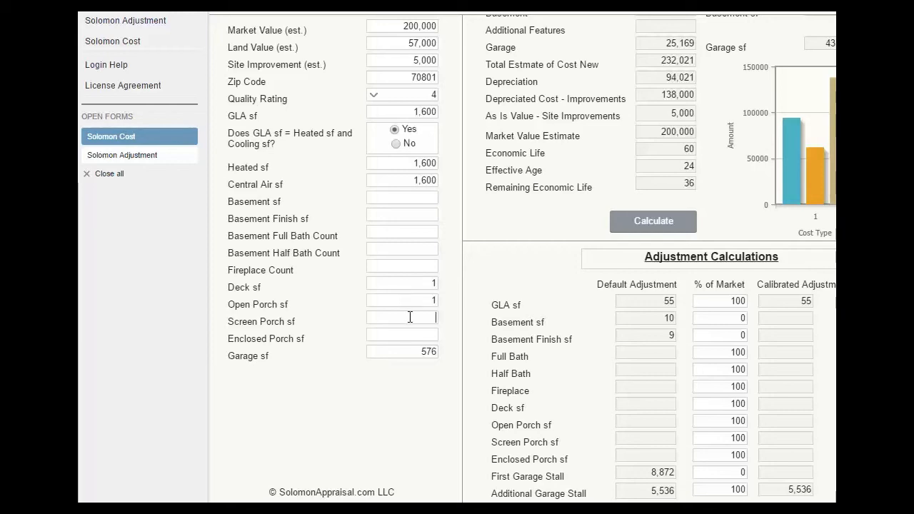
pyautogui.write('1')
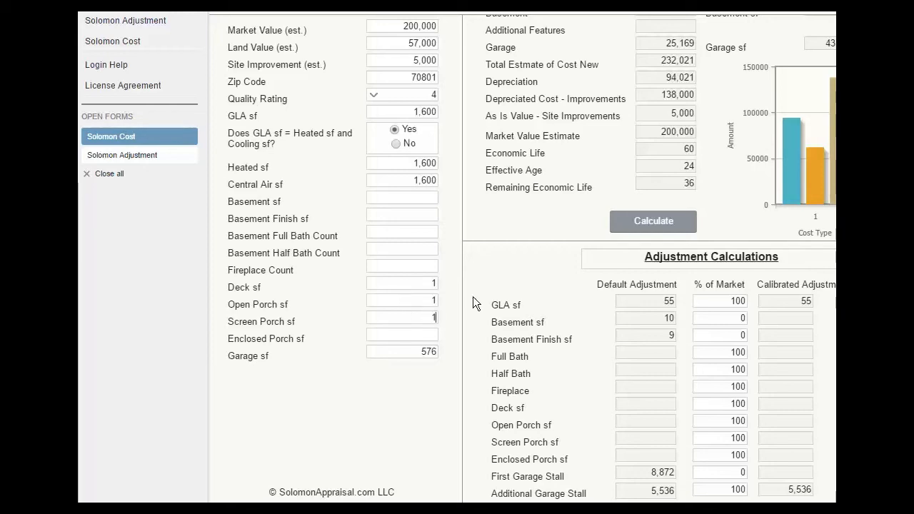
pyautogui.moveTo(653, 222)
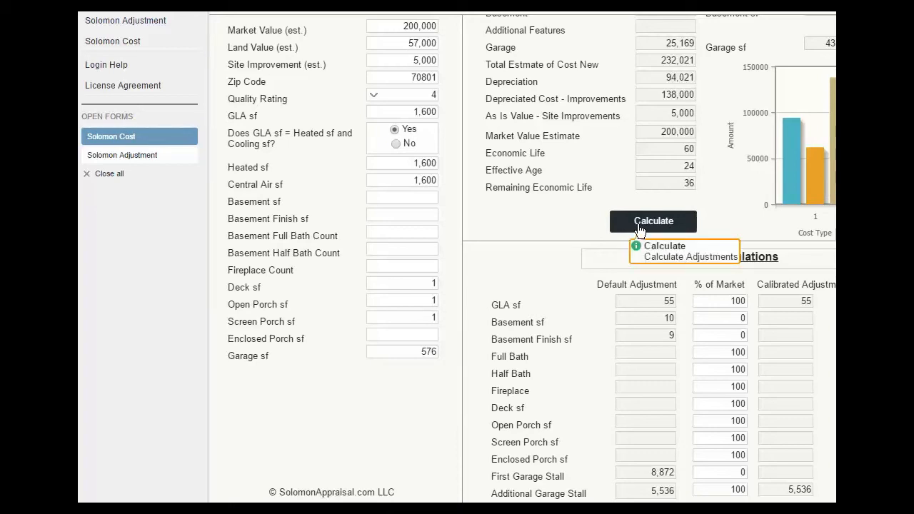
pyautogui.click(653, 221)
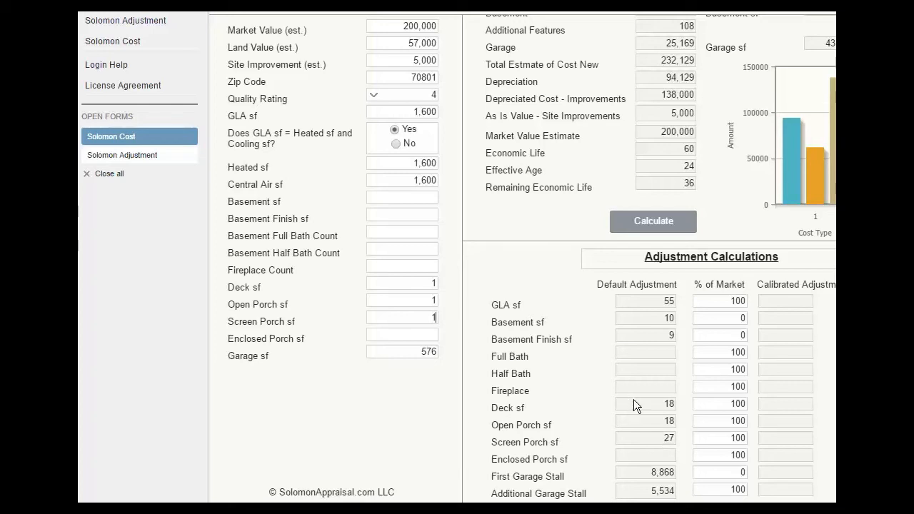
pyautogui.moveTo(666, 447)
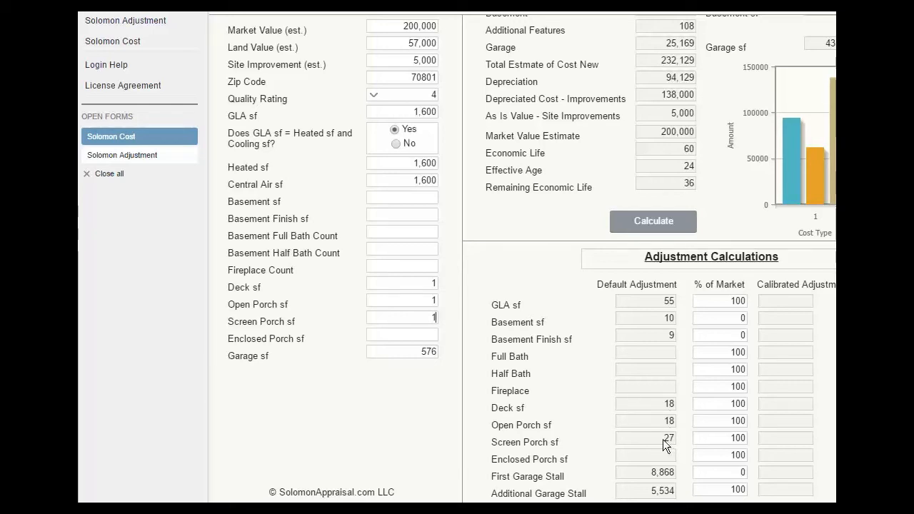
pyautogui.moveTo(634, 297)
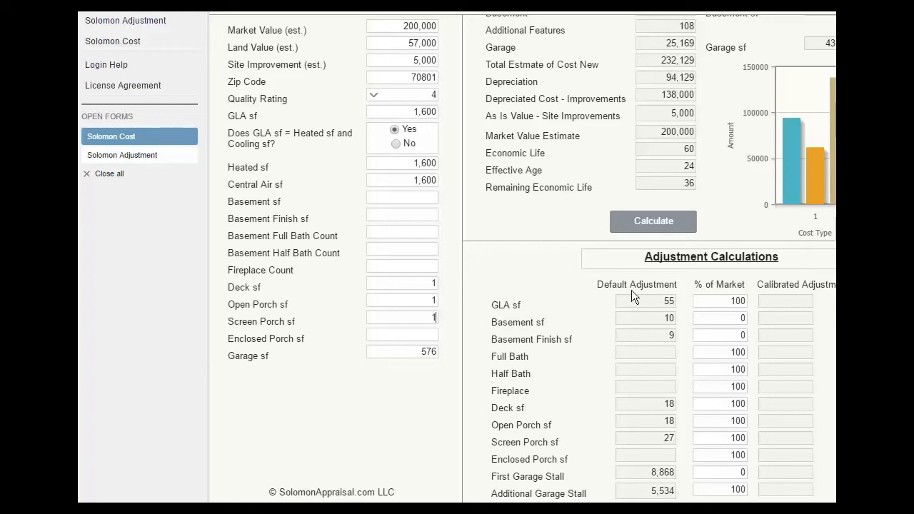
pyautogui.moveTo(541, 235)
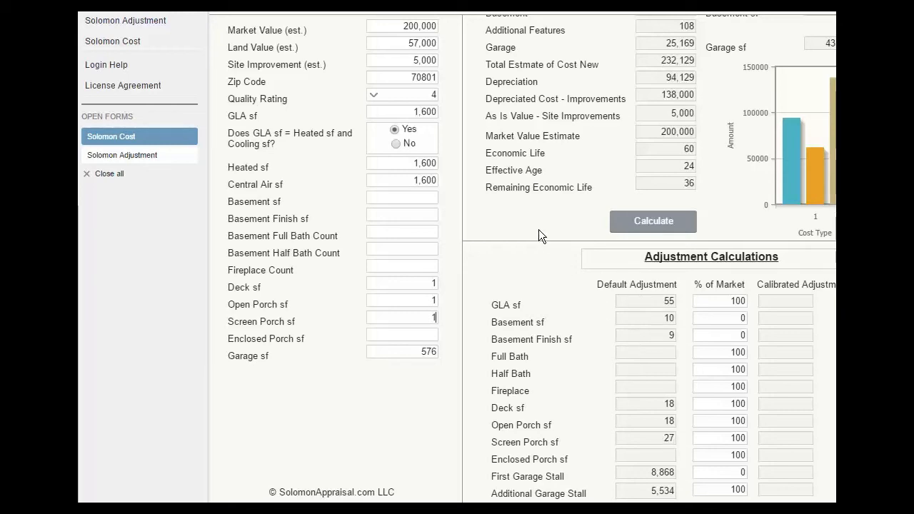
pyautogui.moveTo(671, 158)
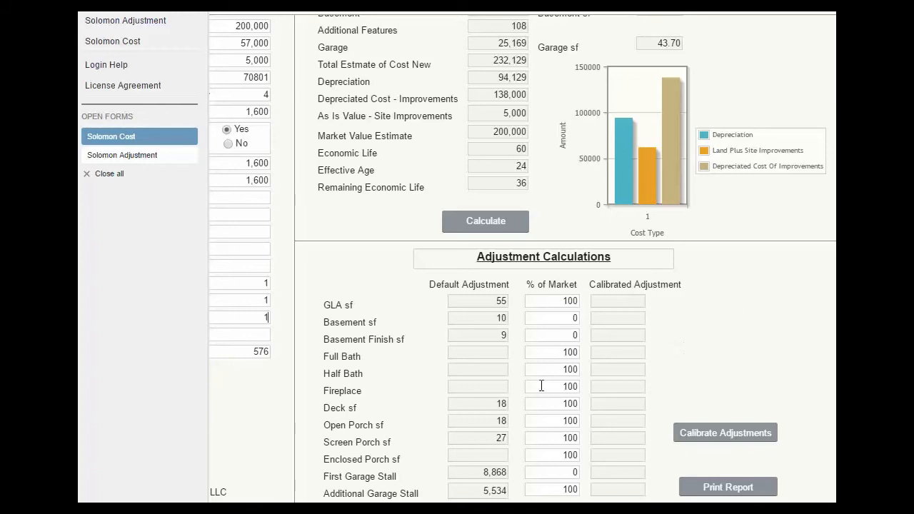
pyautogui.moveTo(740, 381)
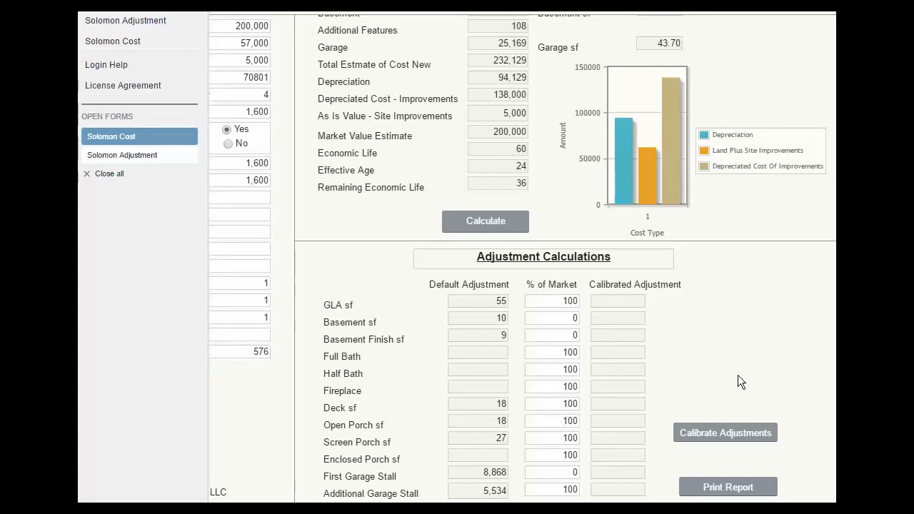
# - Lower the Deck sf market percentage from 100 to 50
pyautogui.click(550, 403)
pyautogui.write('50')
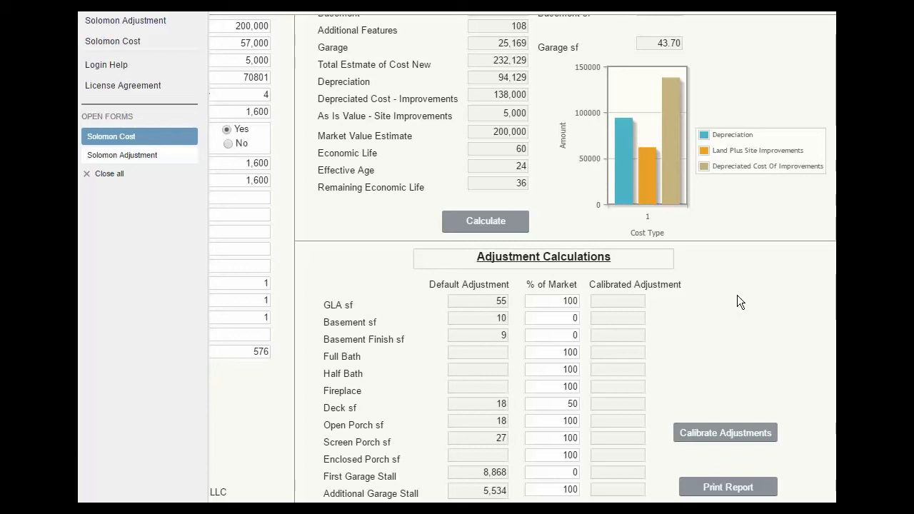
pyautogui.click(551, 403)
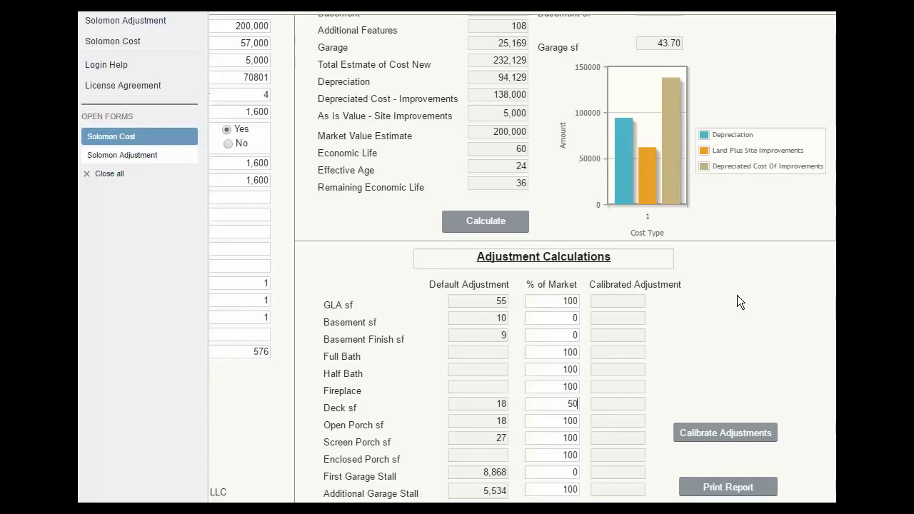
pyautogui.moveTo(486, 309)
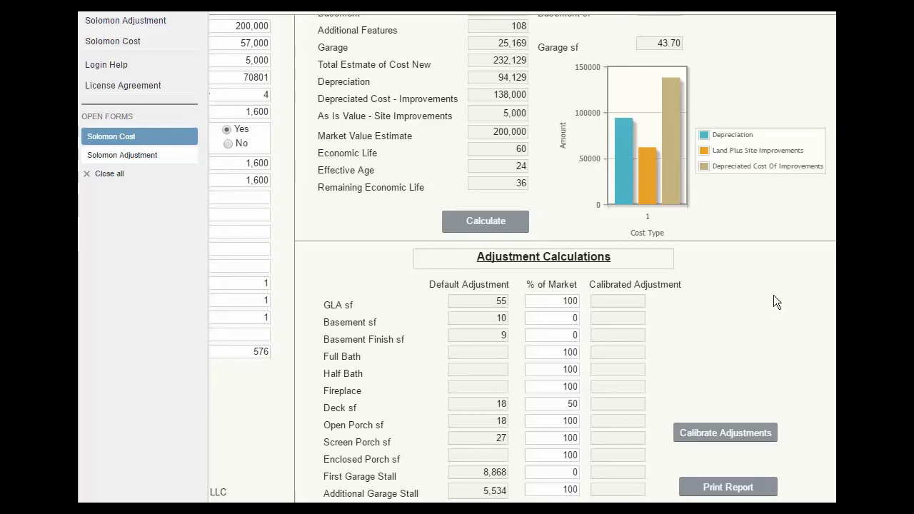
pyautogui.moveTo(790, 323)
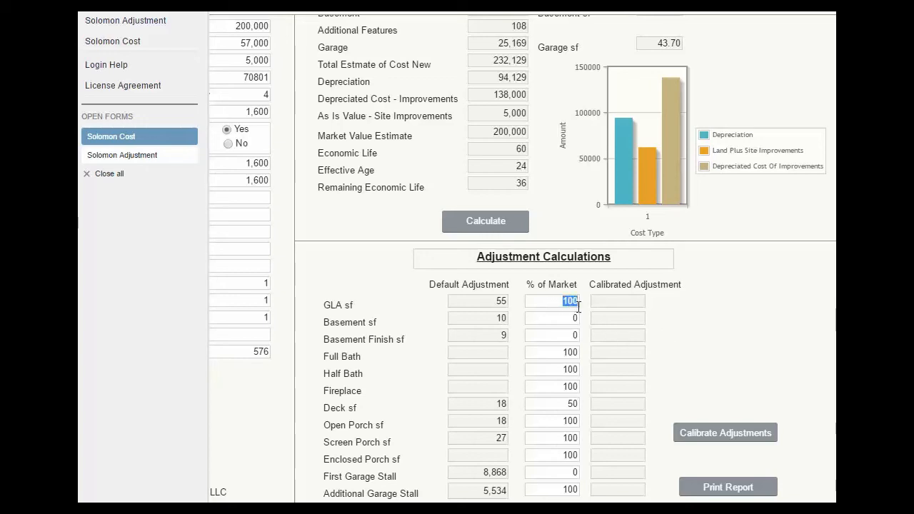
# - Set GLA to 70% of market, calibrate (GLA 38), and generate the Adjustment Calculator Report
pyautogui.write('70')
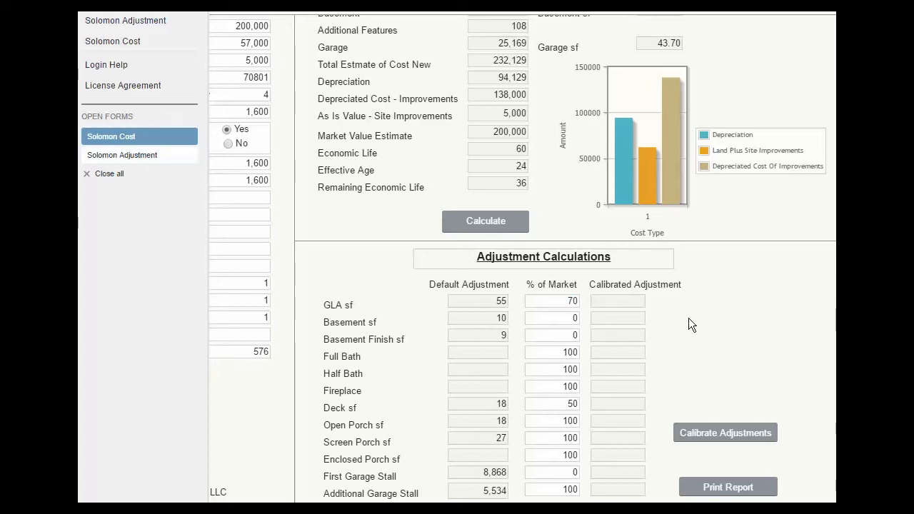
pyautogui.moveTo(781, 281)
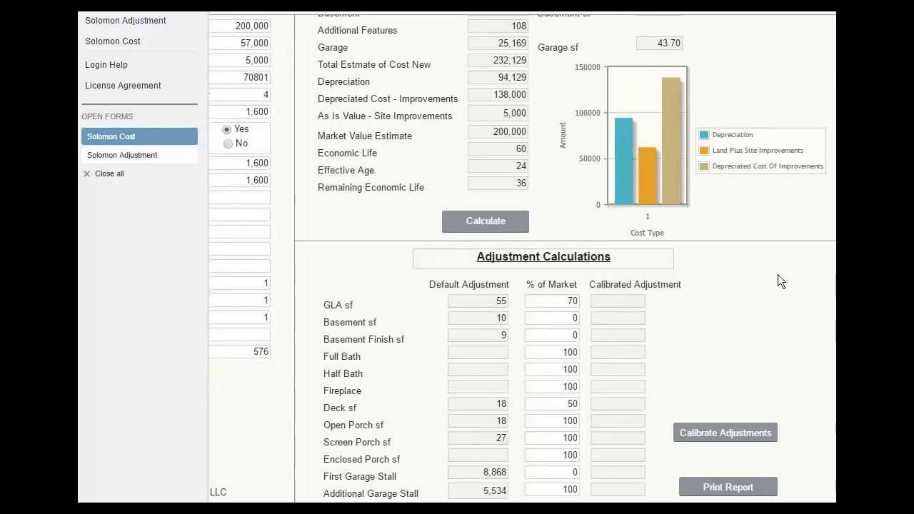
pyautogui.moveTo(726, 433)
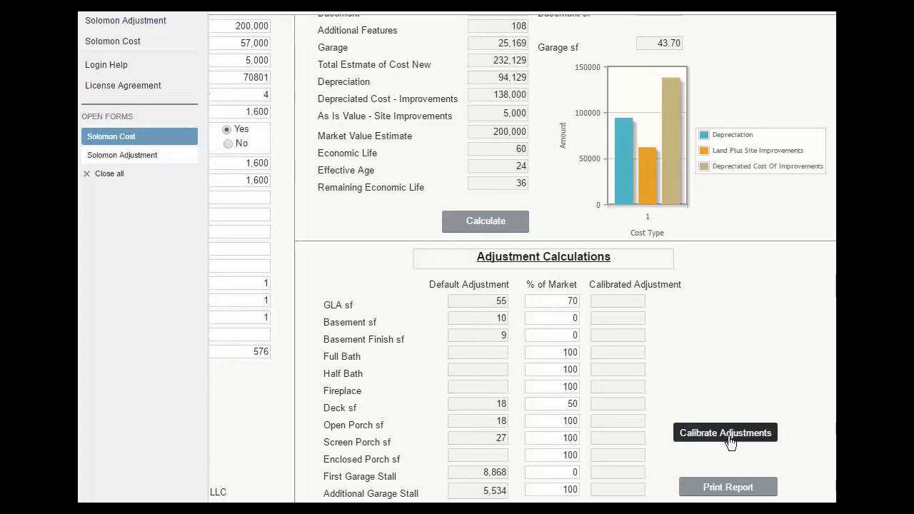
pyautogui.click(725, 433)
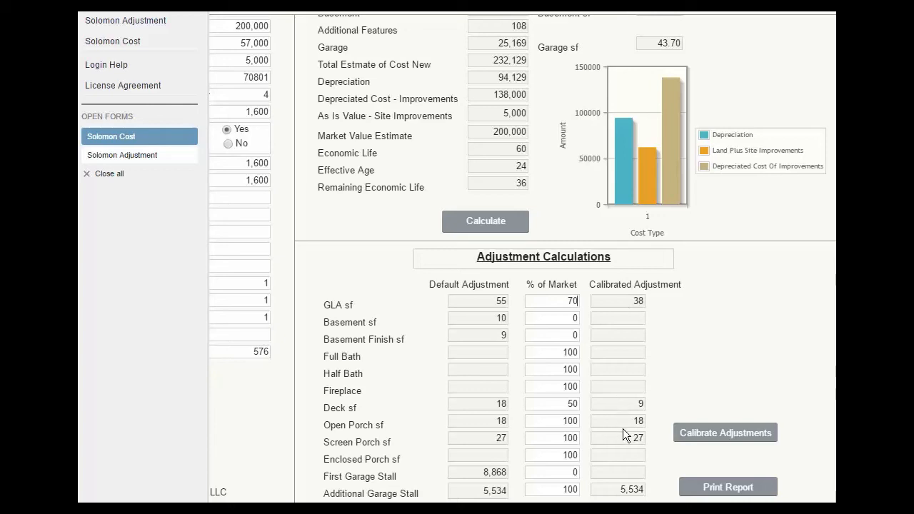
pyautogui.moveTo(624, 448)
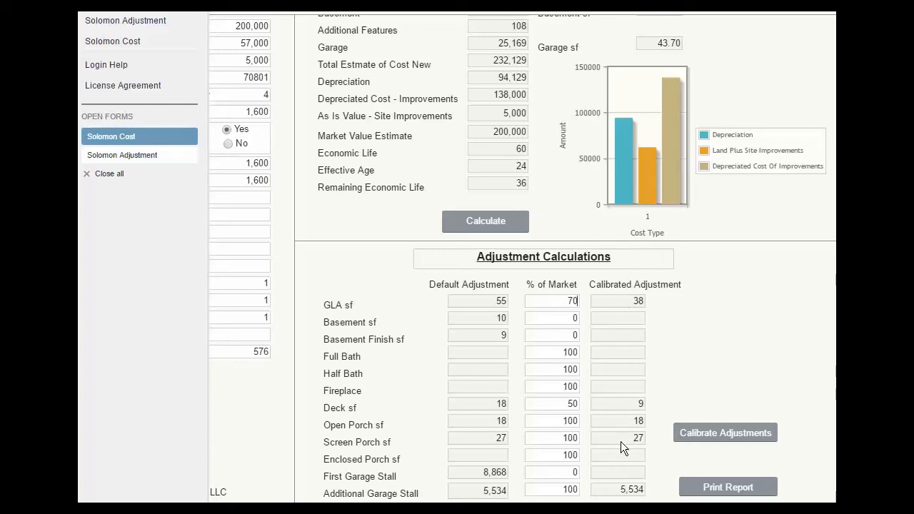
pyautogui.moveTo(760, 338)
pyautogui.write('0')
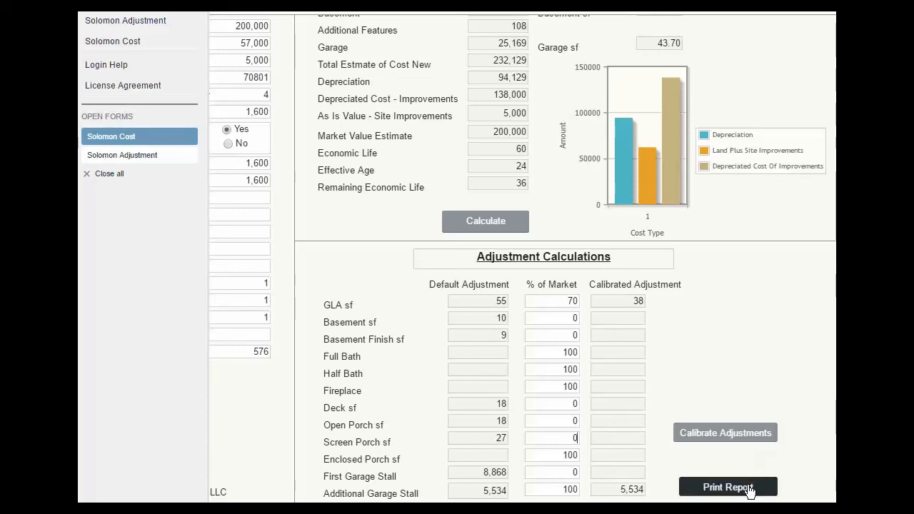
pyautogui.click(727, 486)
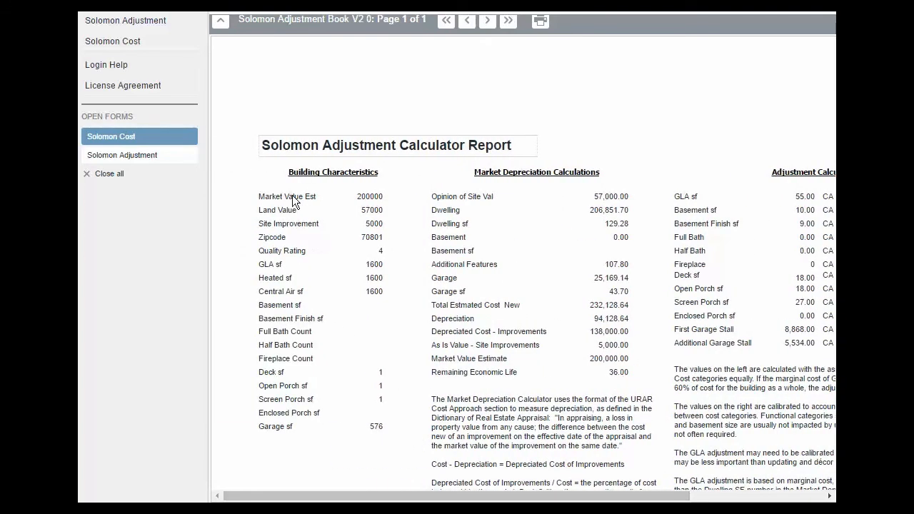
pyautogui.moveTo(237, 116)
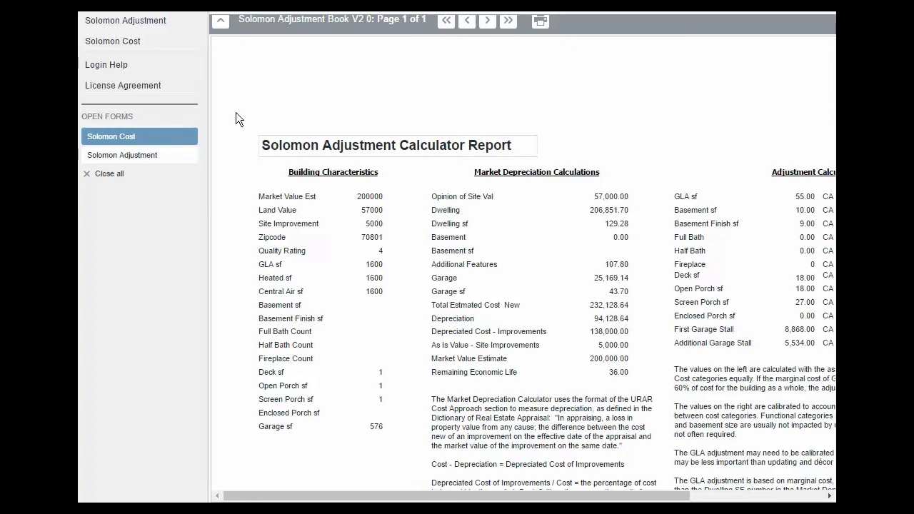
pyautogui.moveTo(410, 294)
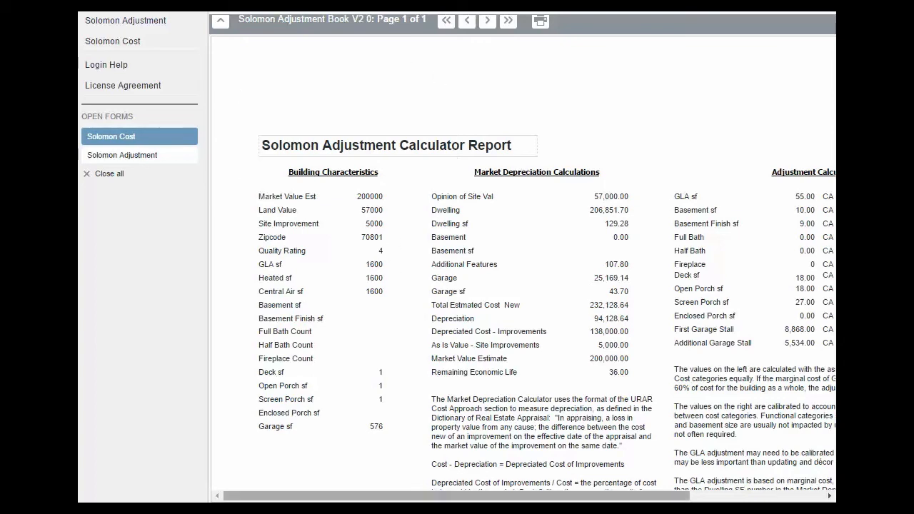
# - Scroll the report right to show the Adjustment Calculations: GLA 55, garage stall 5,534
pyautogui.hscroll(3)
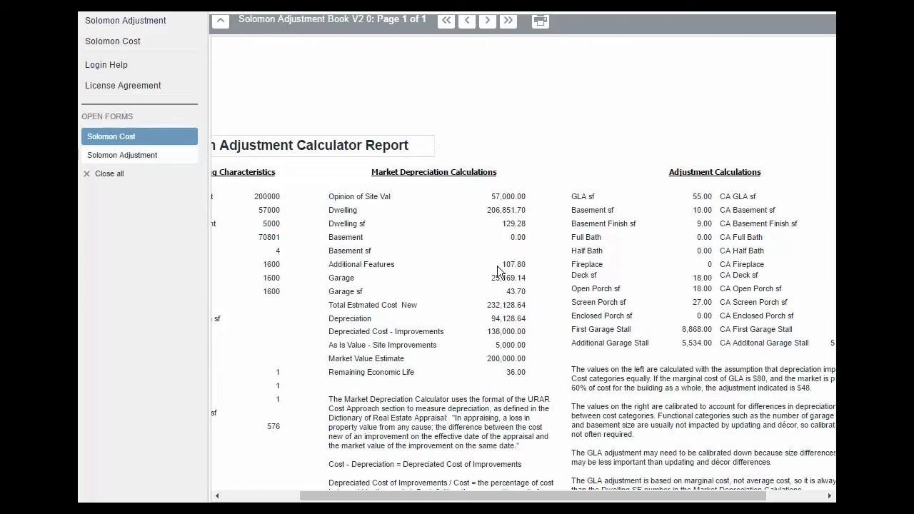
pyautogui.moveTo(507, 381)
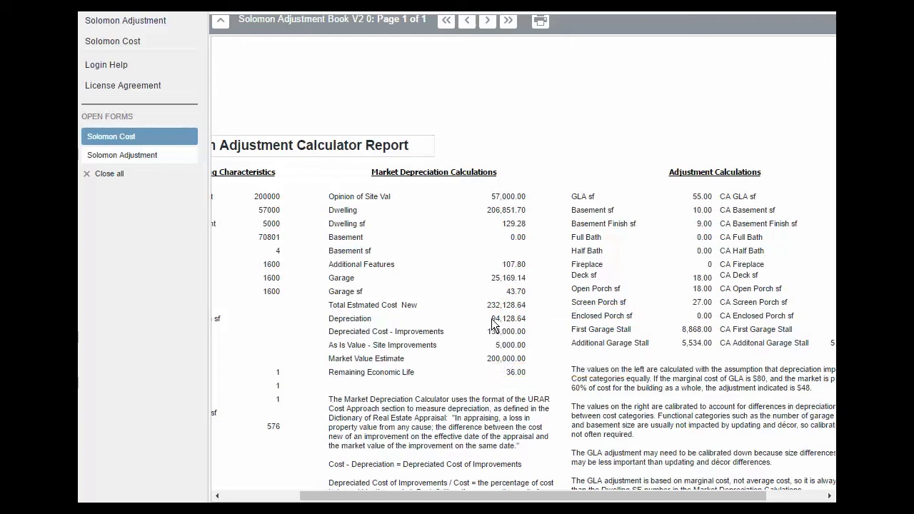
pyautogui.moveTo(496, 327)
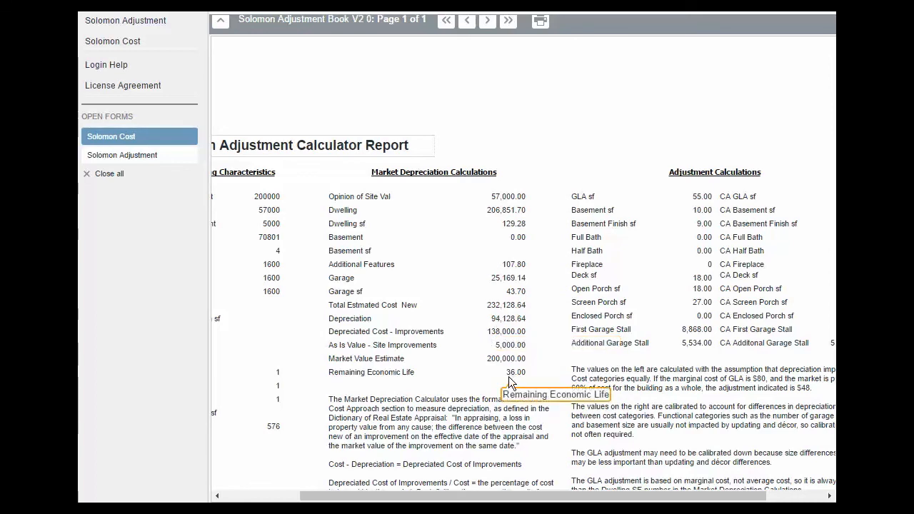
pyautogui.moveTo(544, 390)
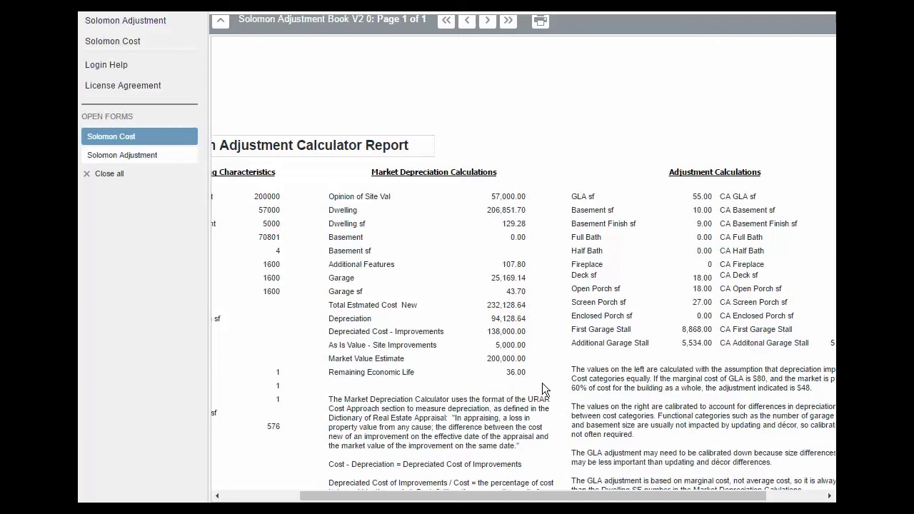
pyautogui.moveTo(545, 386)
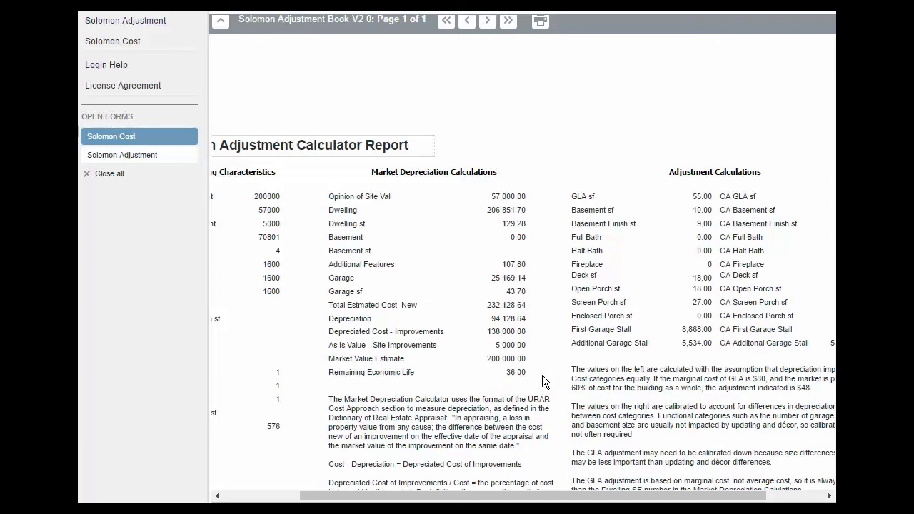
pyautogui.moveTo(544, 380)
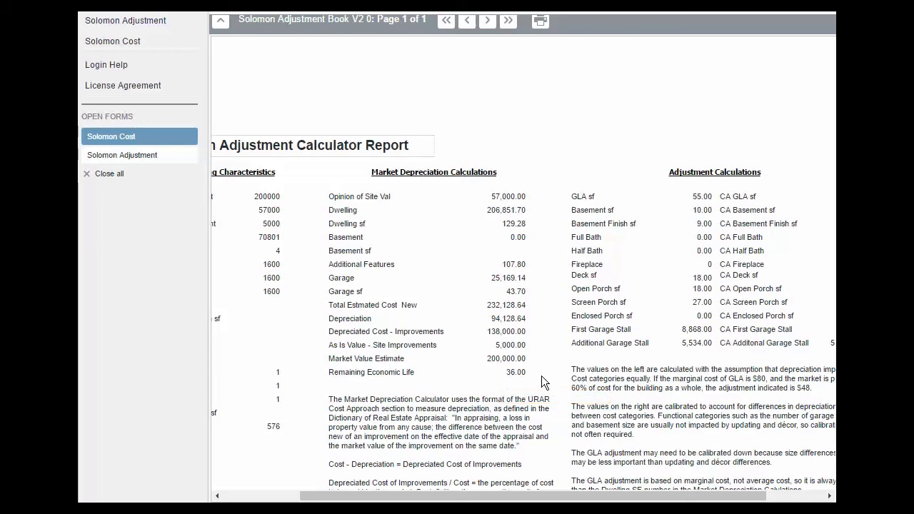
pyautogui.moveTo(546, 379)
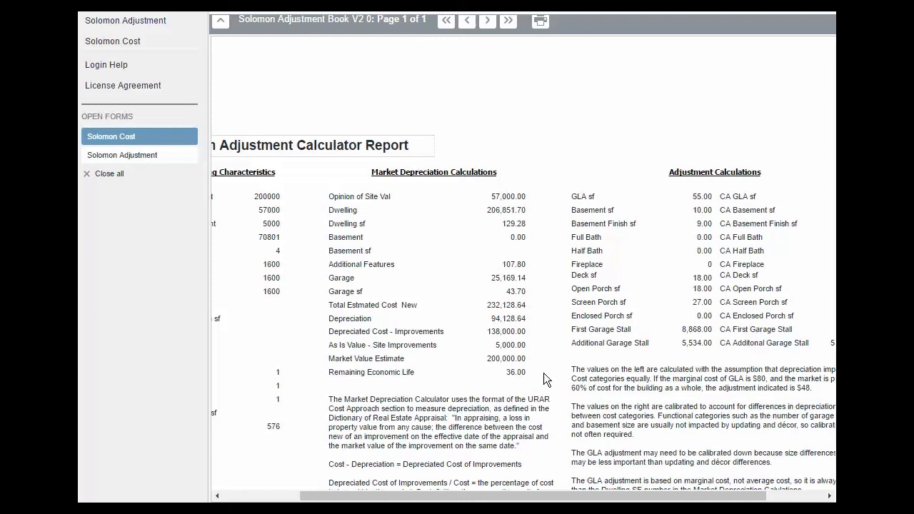
pyautogui.moveTo(529, 384)
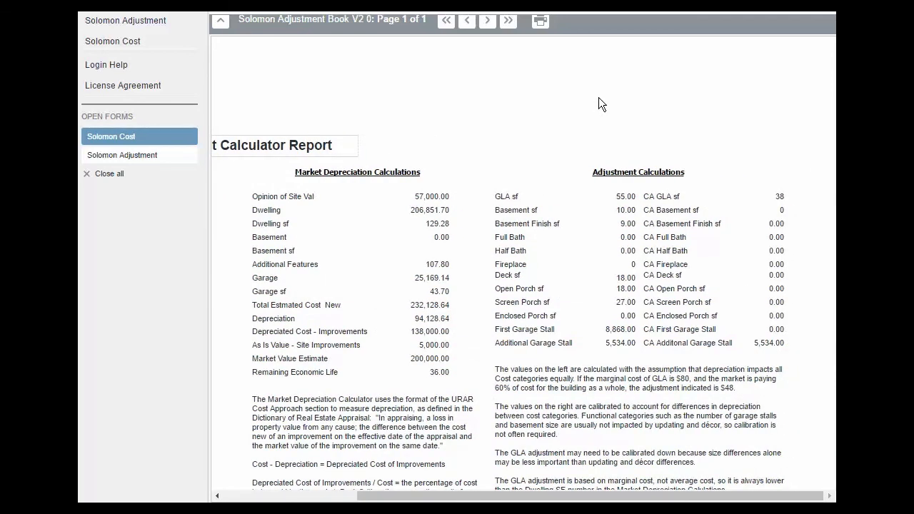
pyautogui.moveTo(784, 200)
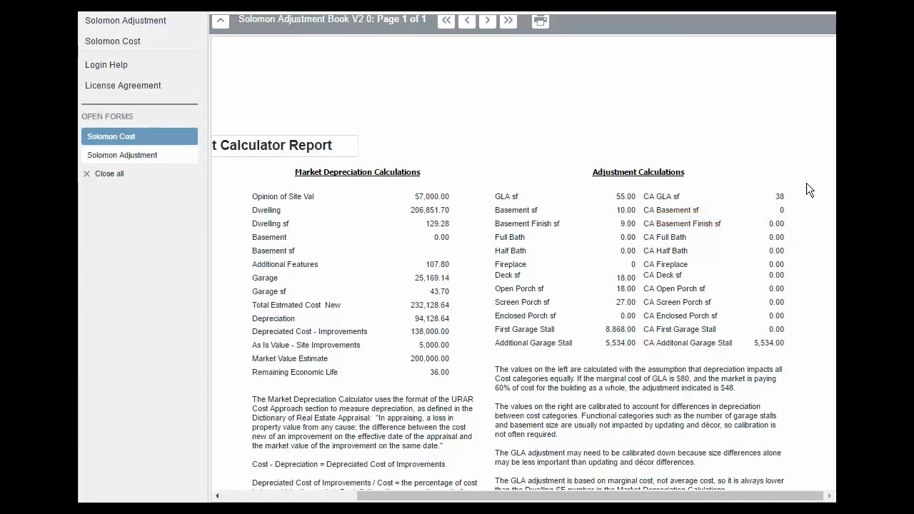
pyautogui.moveTo(739, 99)
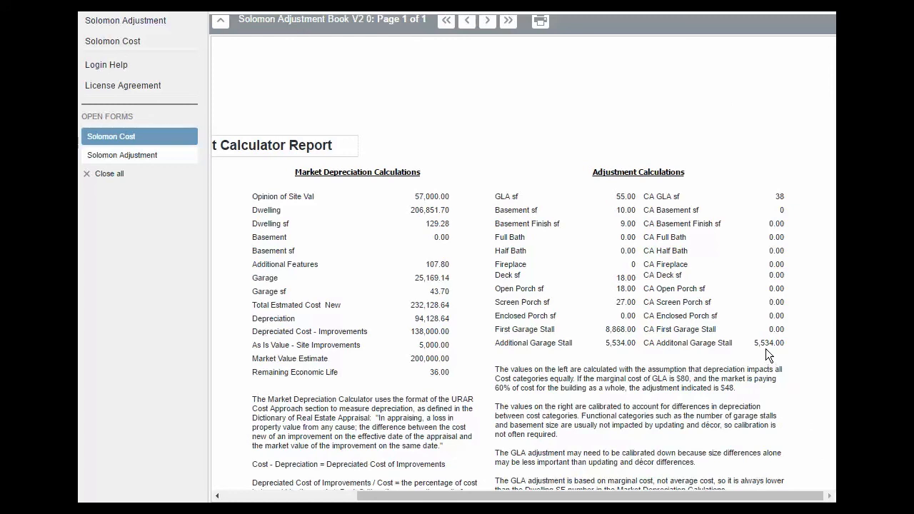
pyautogui.moveTo(752, 425)
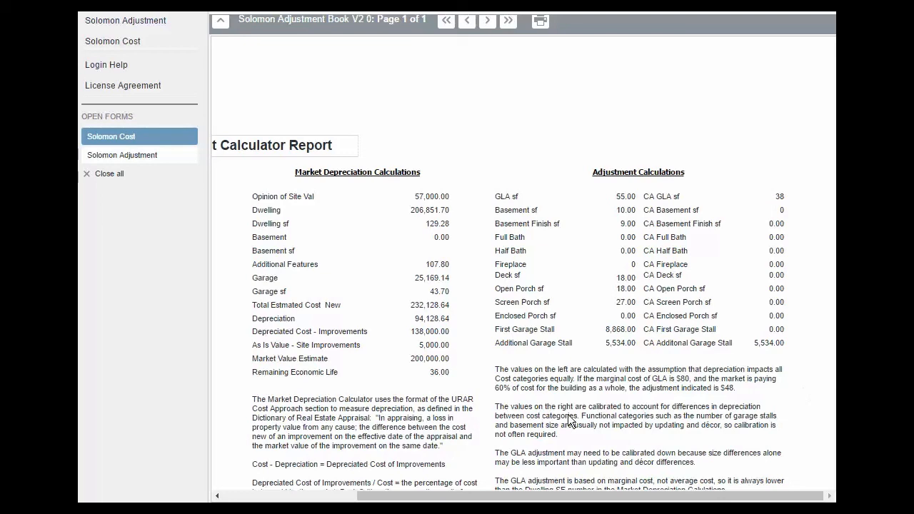
pyautogui.moveTo(570, 476)
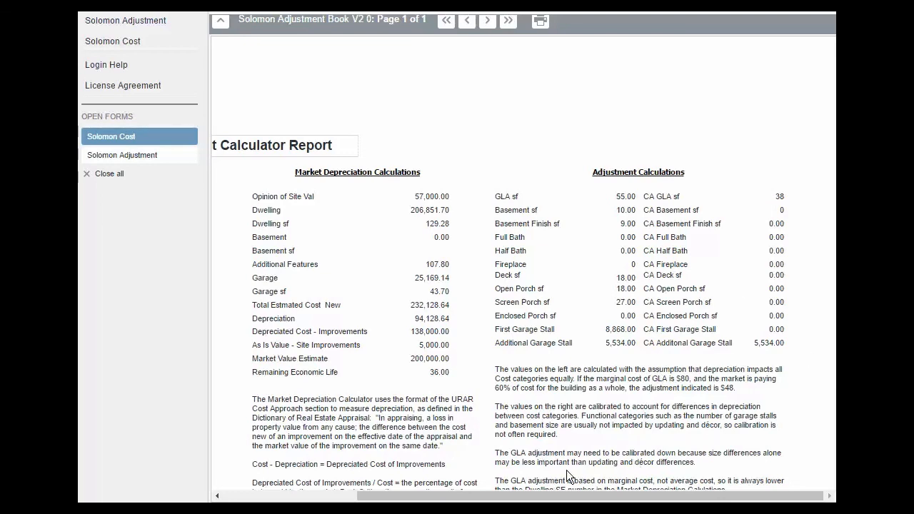
pyautogui.moveTo(317, 478)
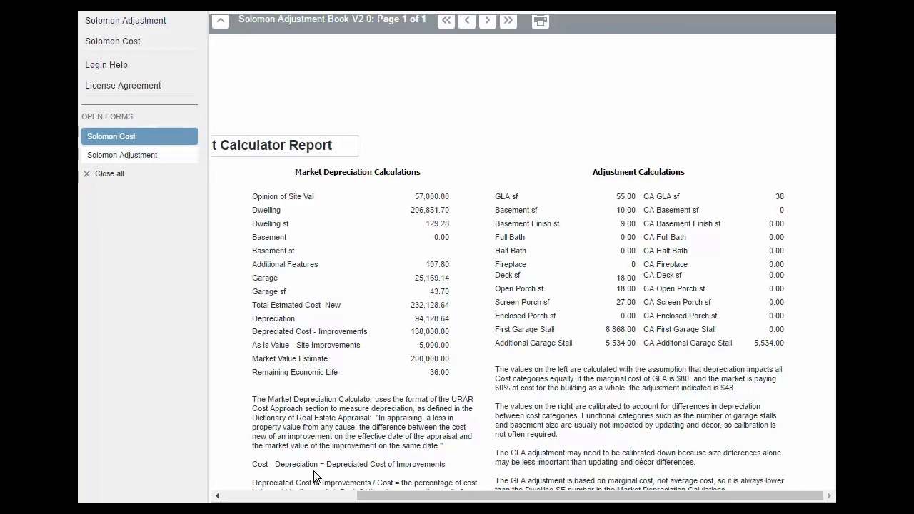